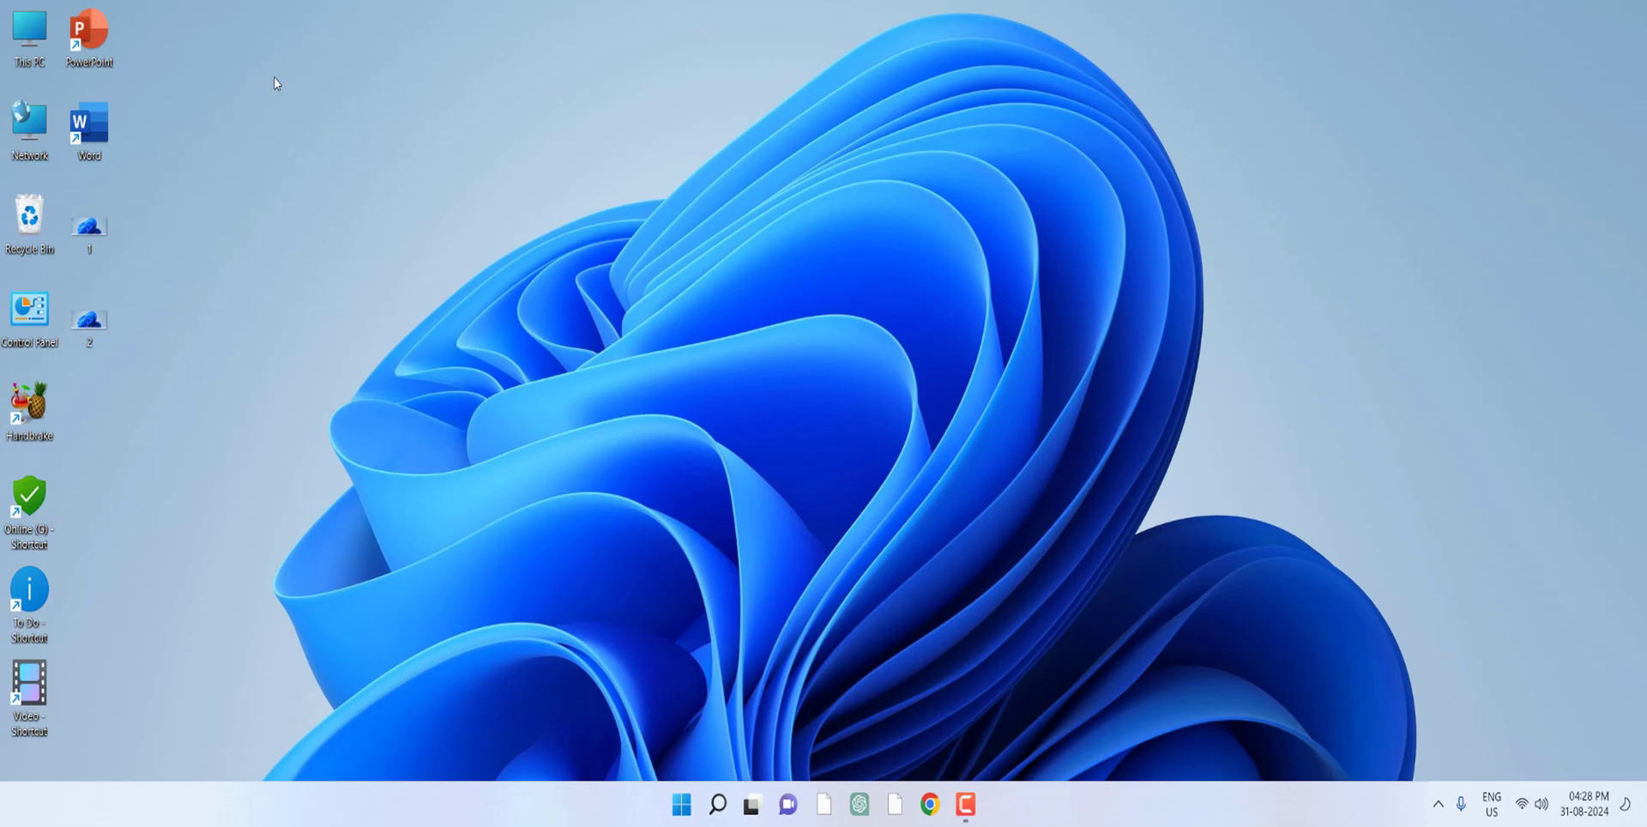
mouse_move(523, 29)
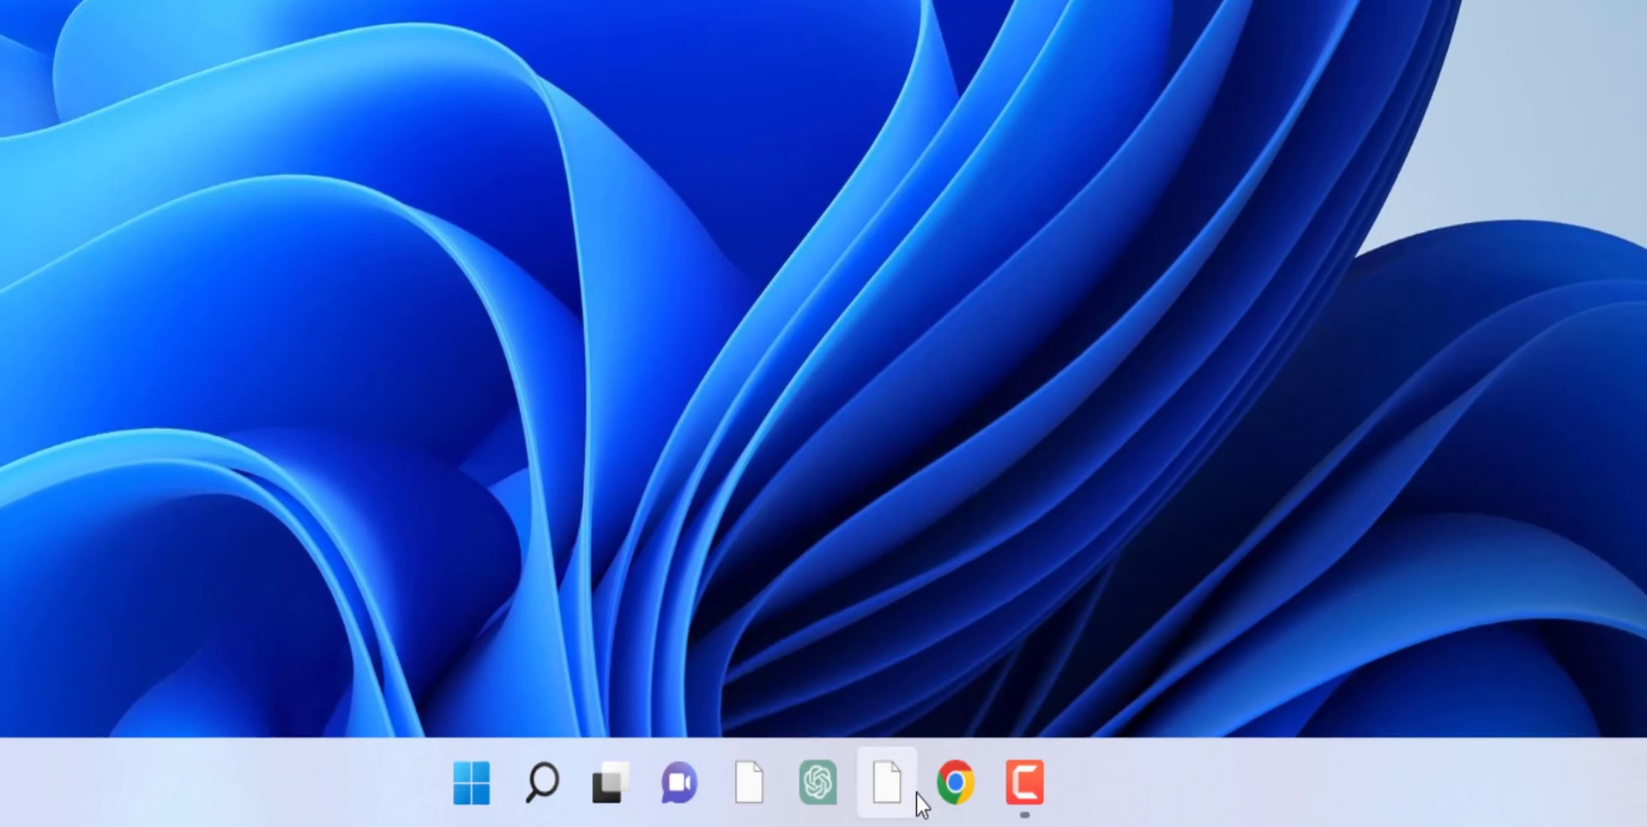
Step: Briefly open and minimize the browser, then open the AppData folder from Run
left_click(955, 784)
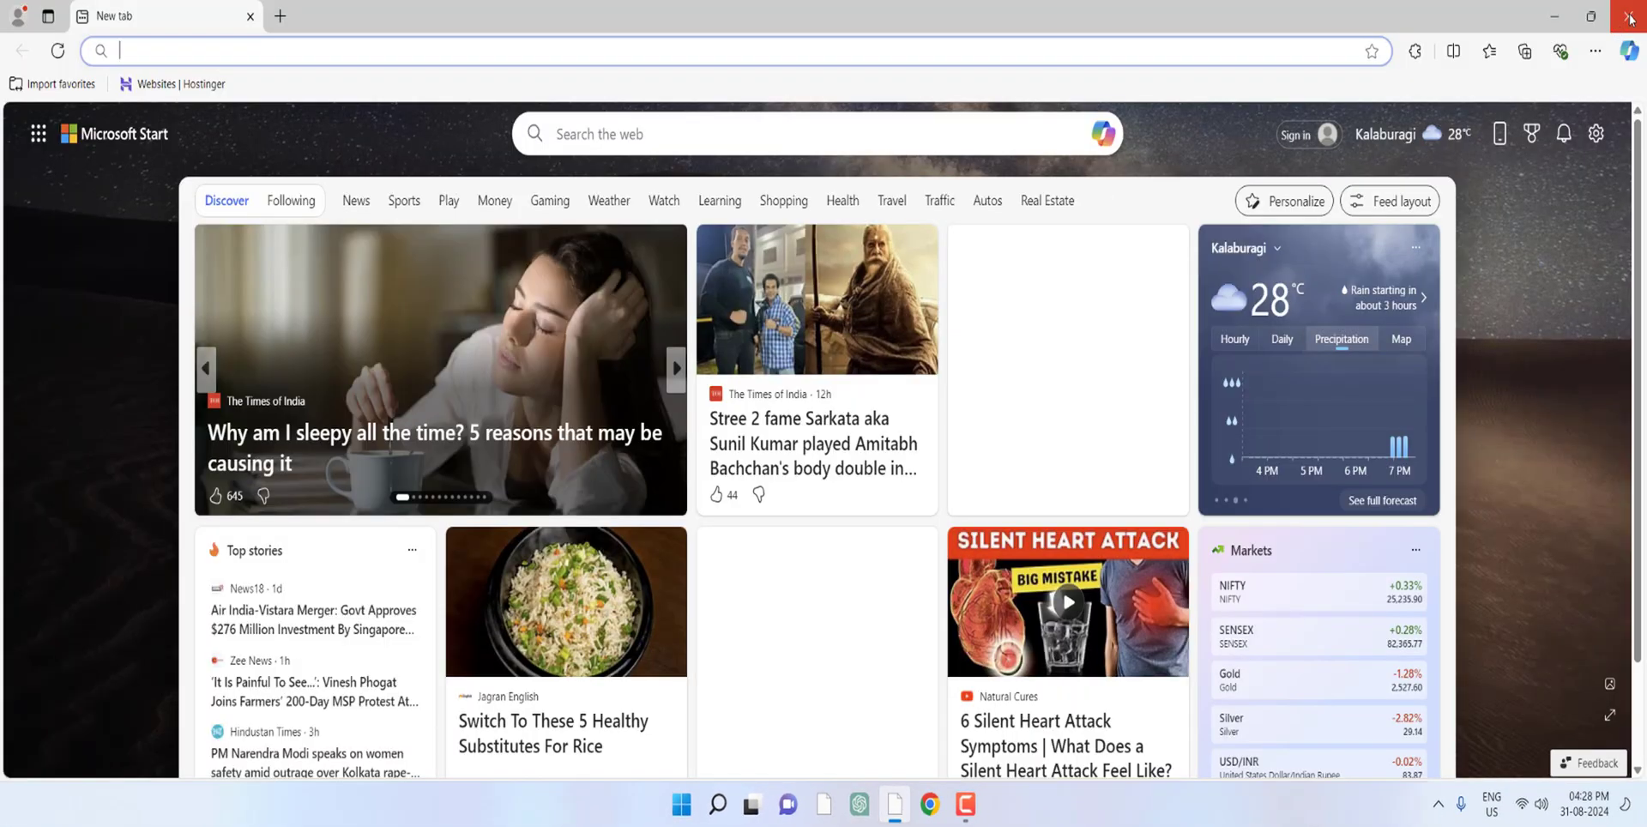
left_click(1629, 18)
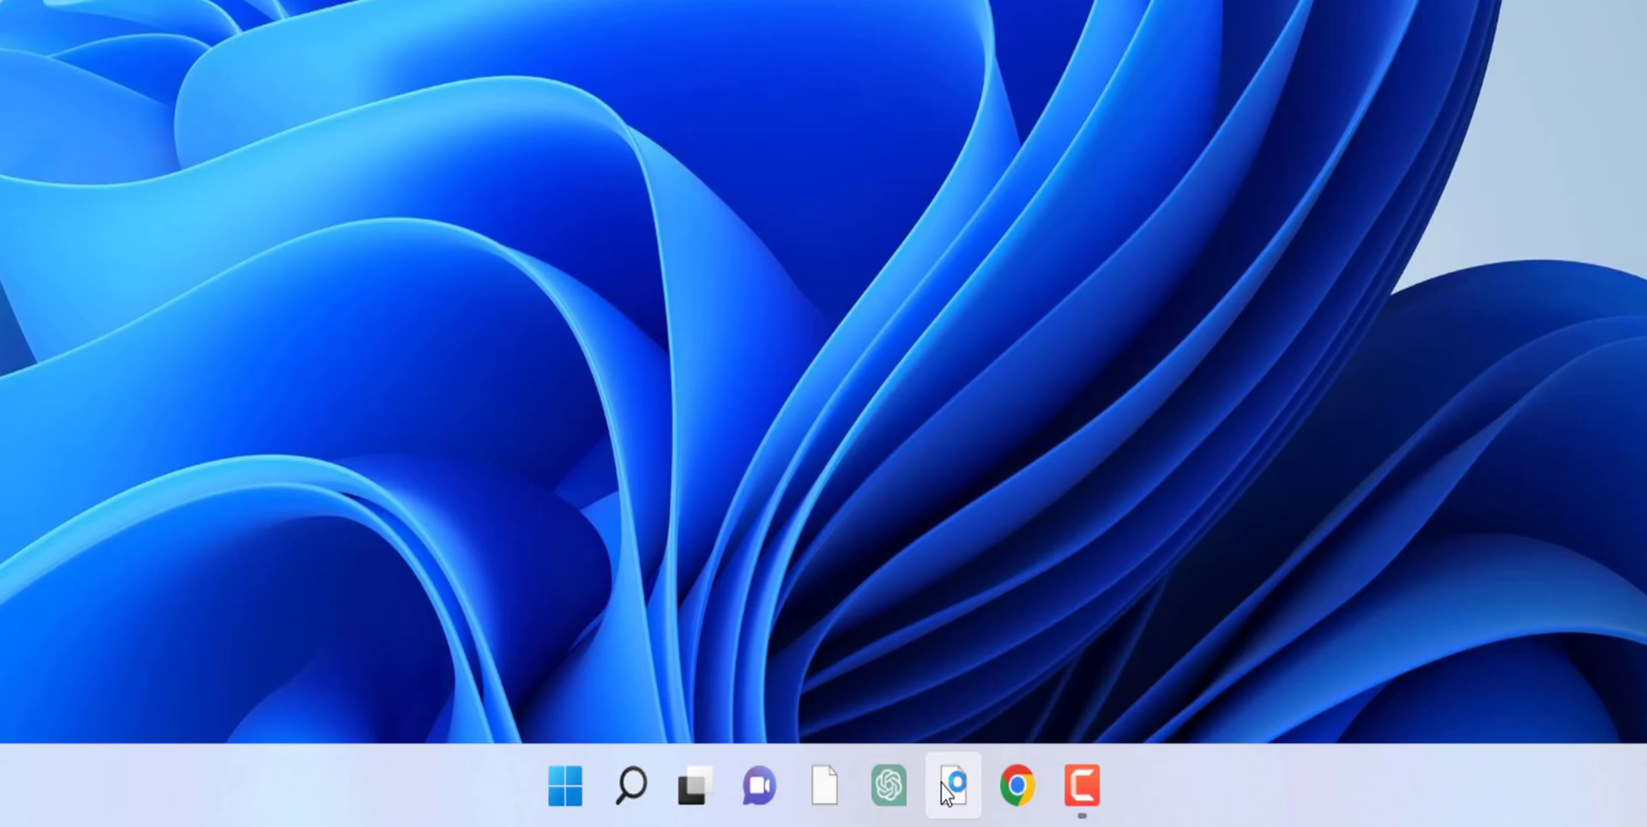
mouse_move(951, 785)
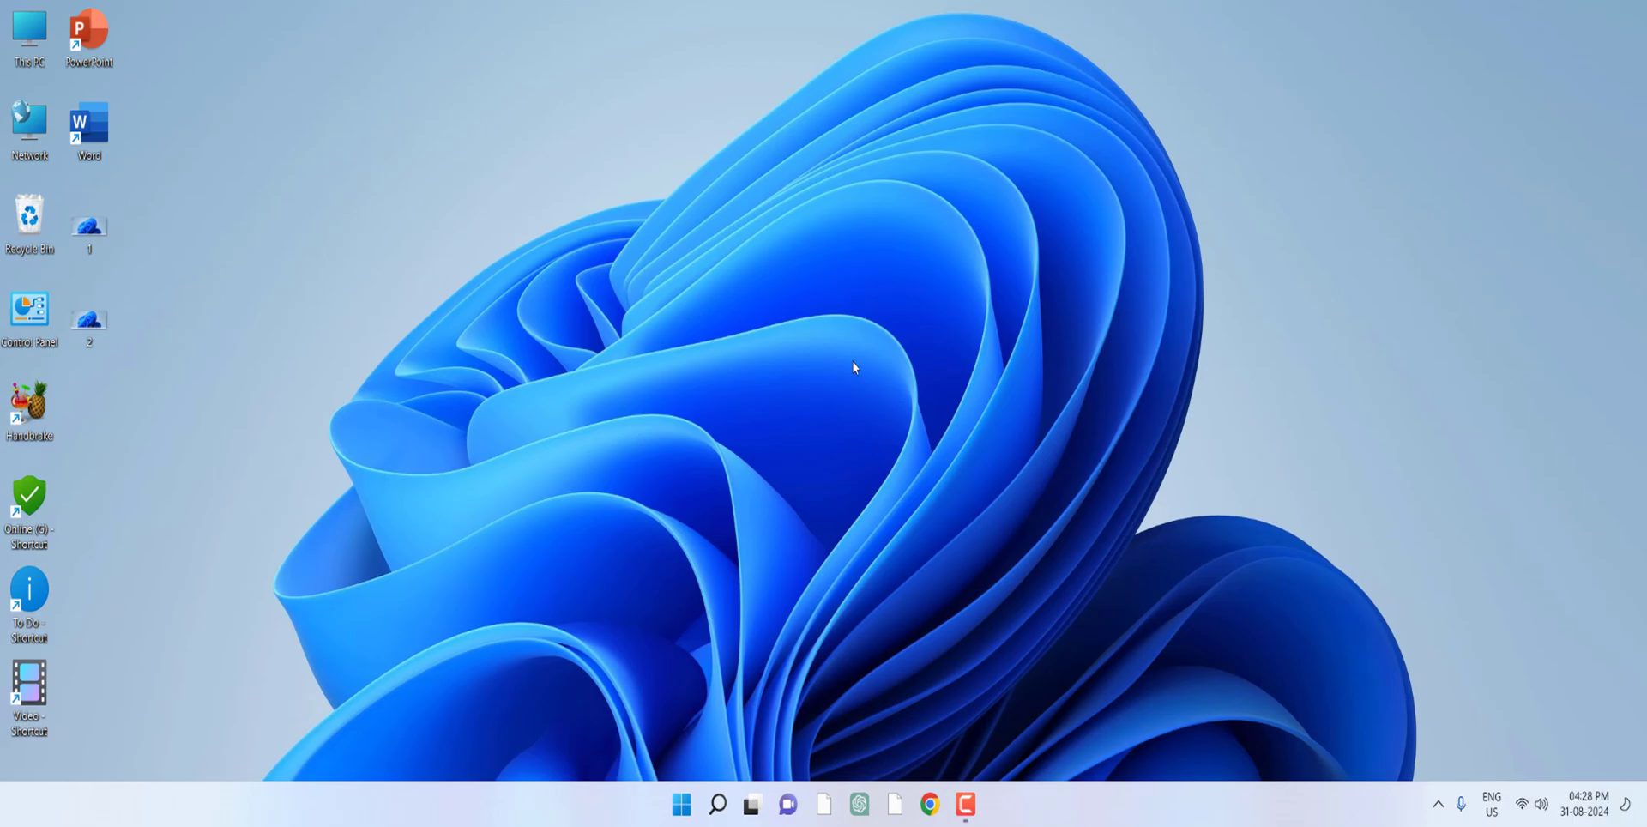
type("appdata")
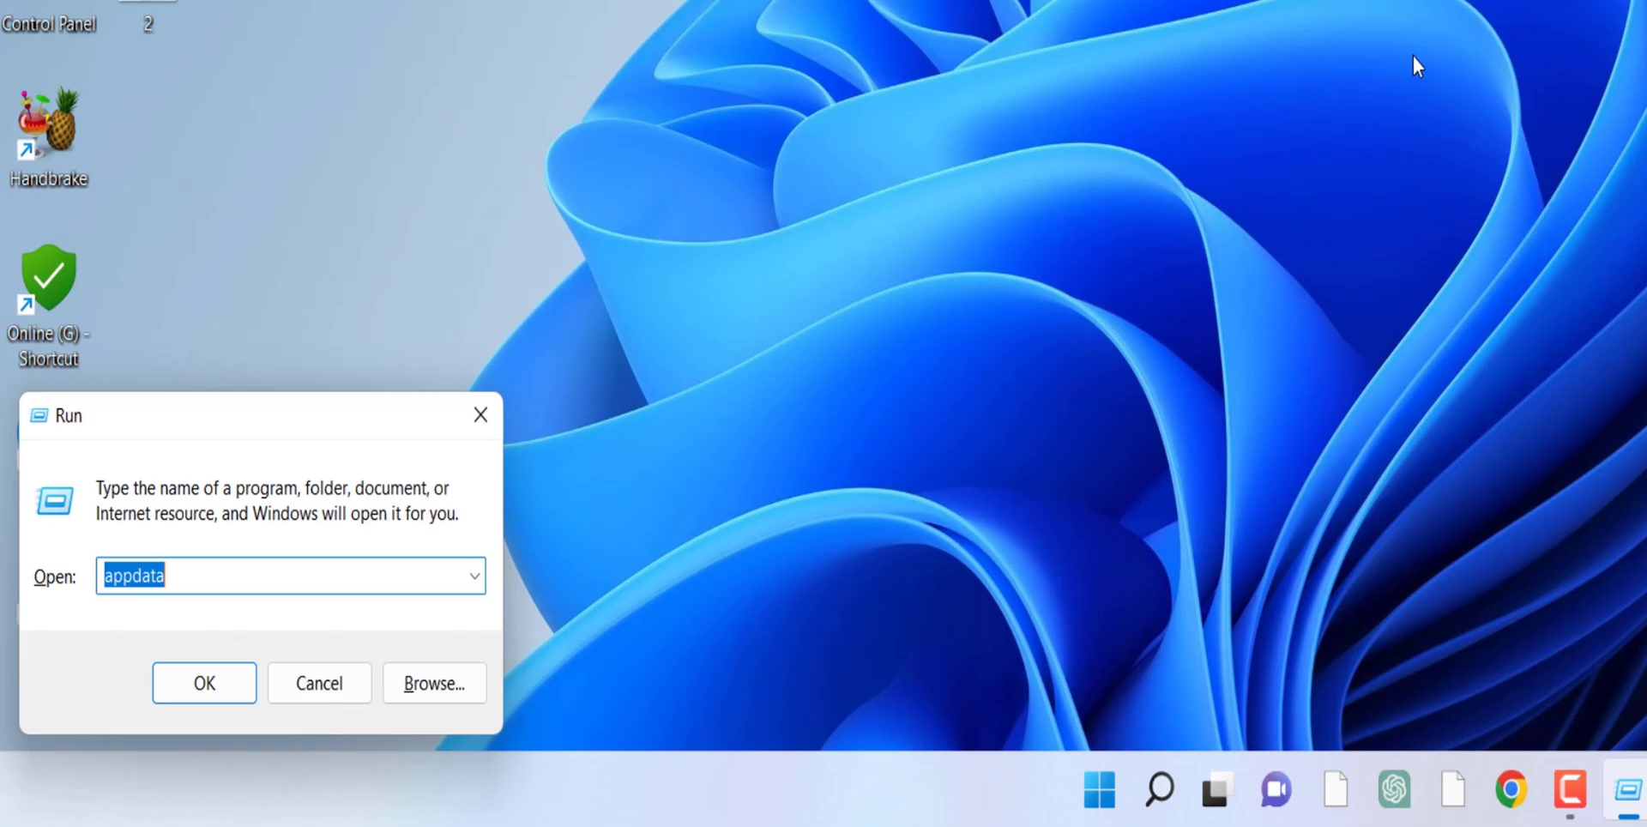
type("app")
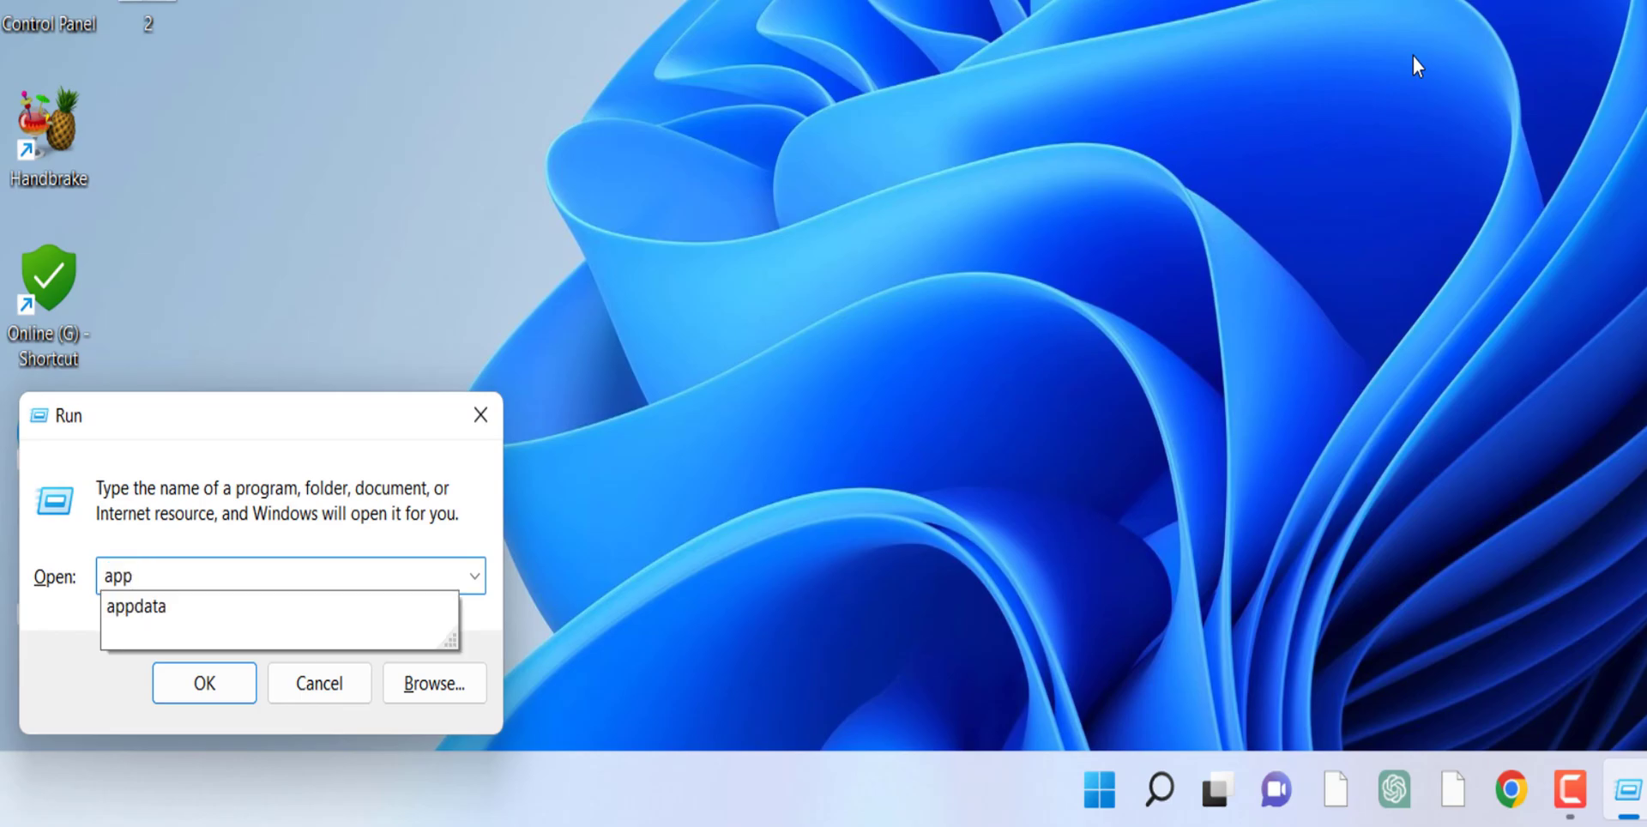
left_click(203, 683)
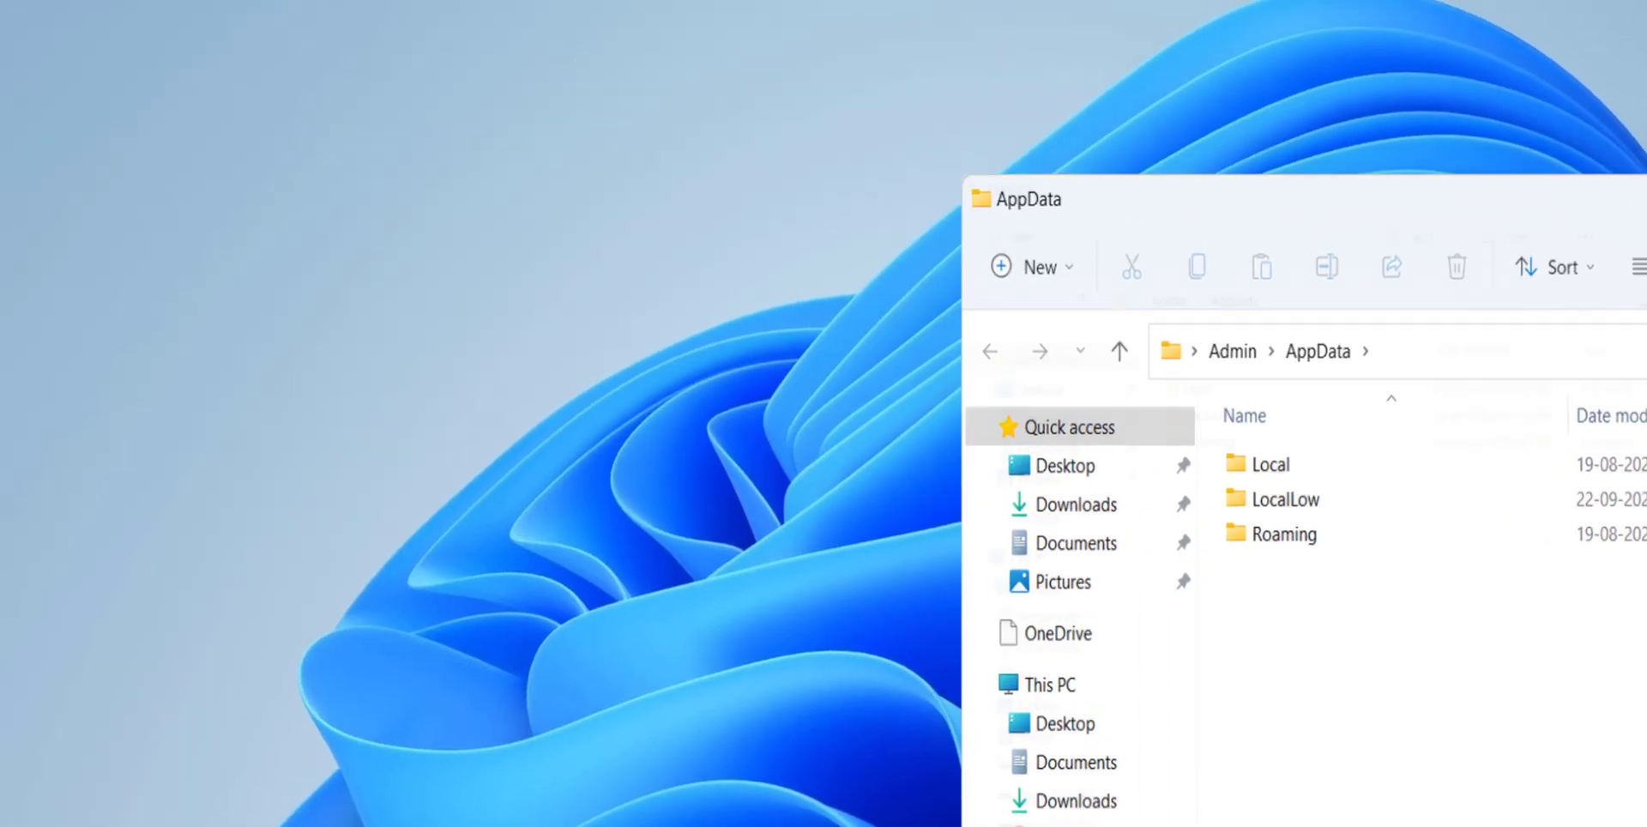
Step: Show hidden items, open the Local folder, and delete the IconCache file
left_click(702, 80)
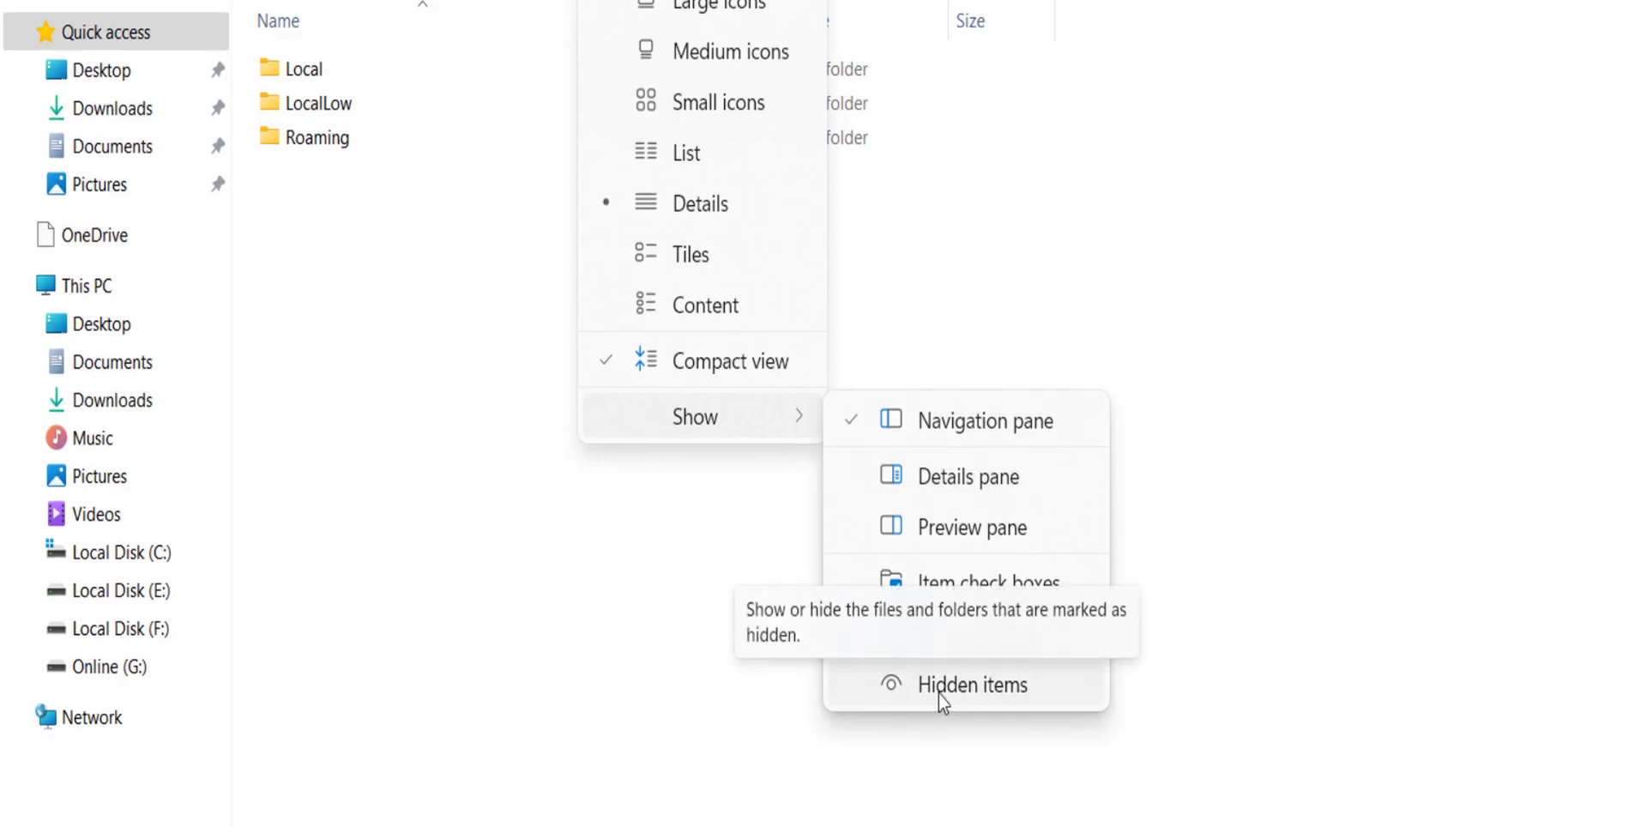
left_click(972, 683)
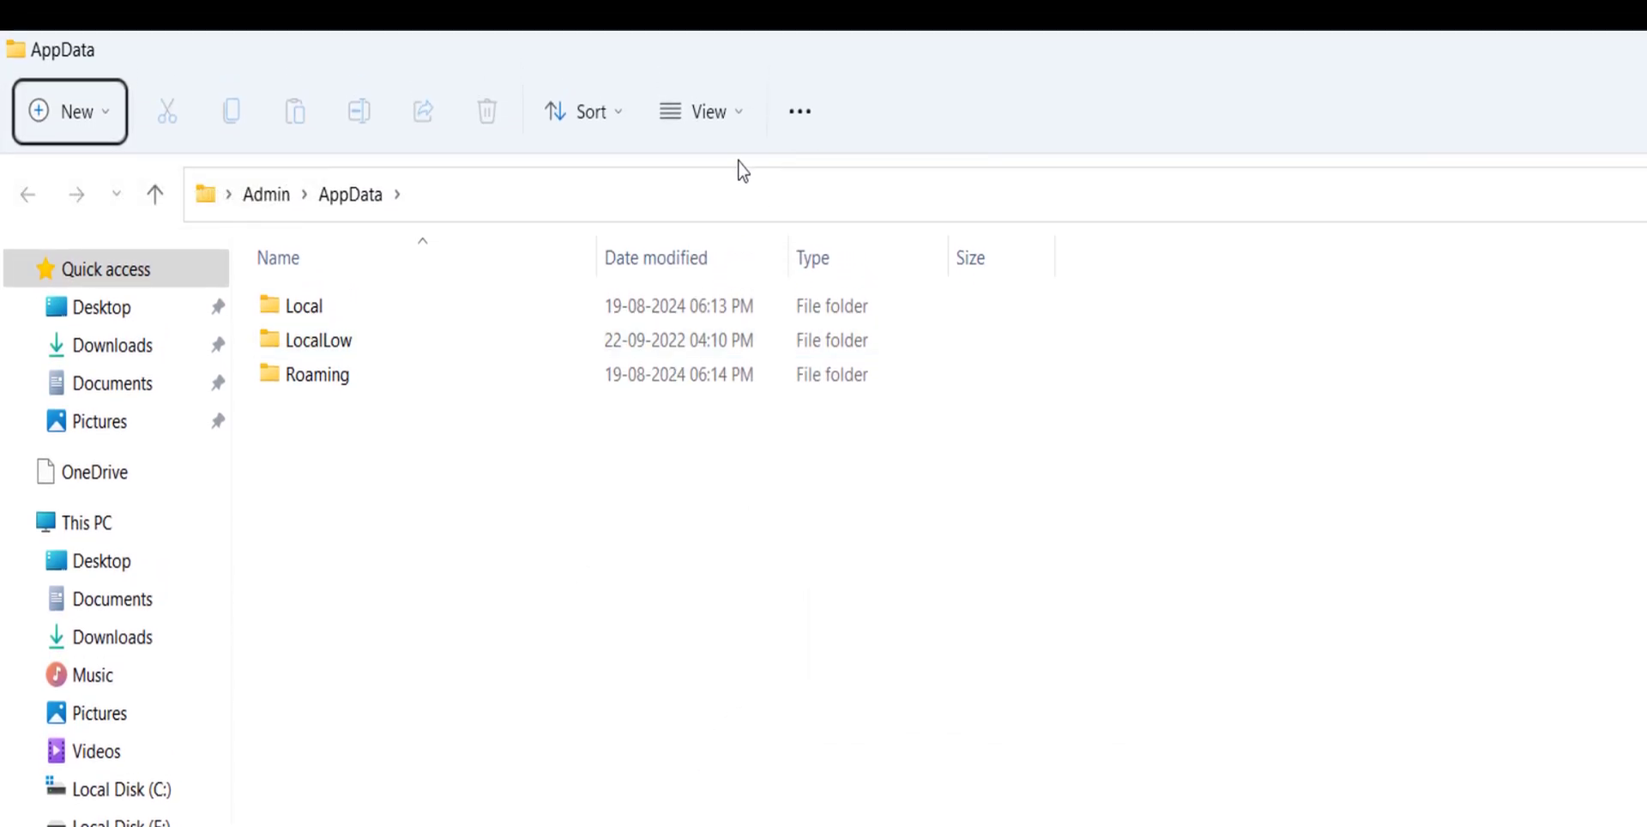
mouse_move(675, 543)
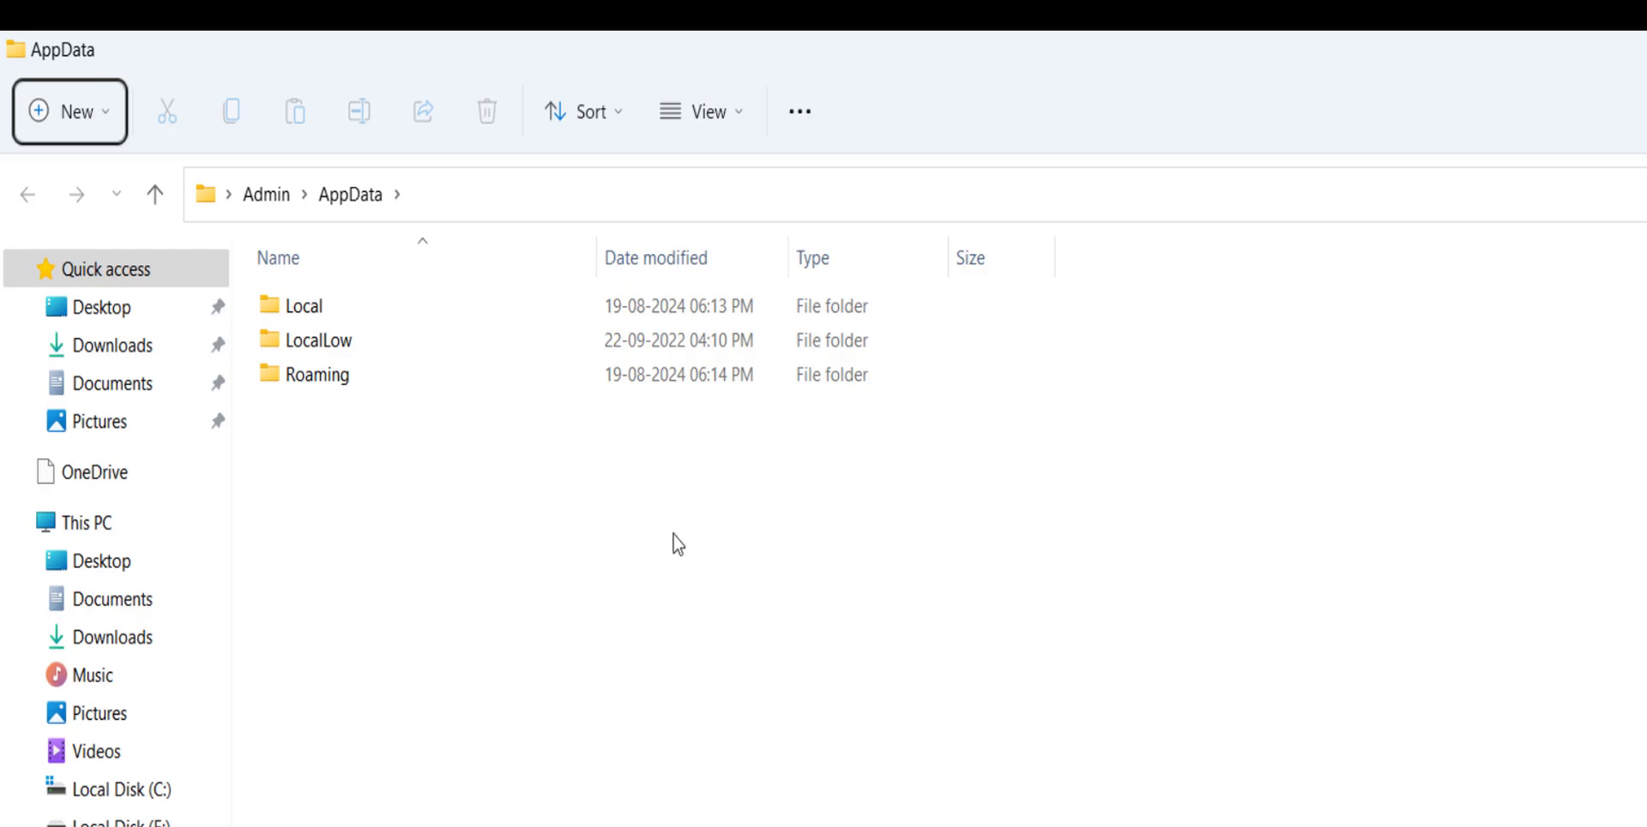
double_click(305, 305)
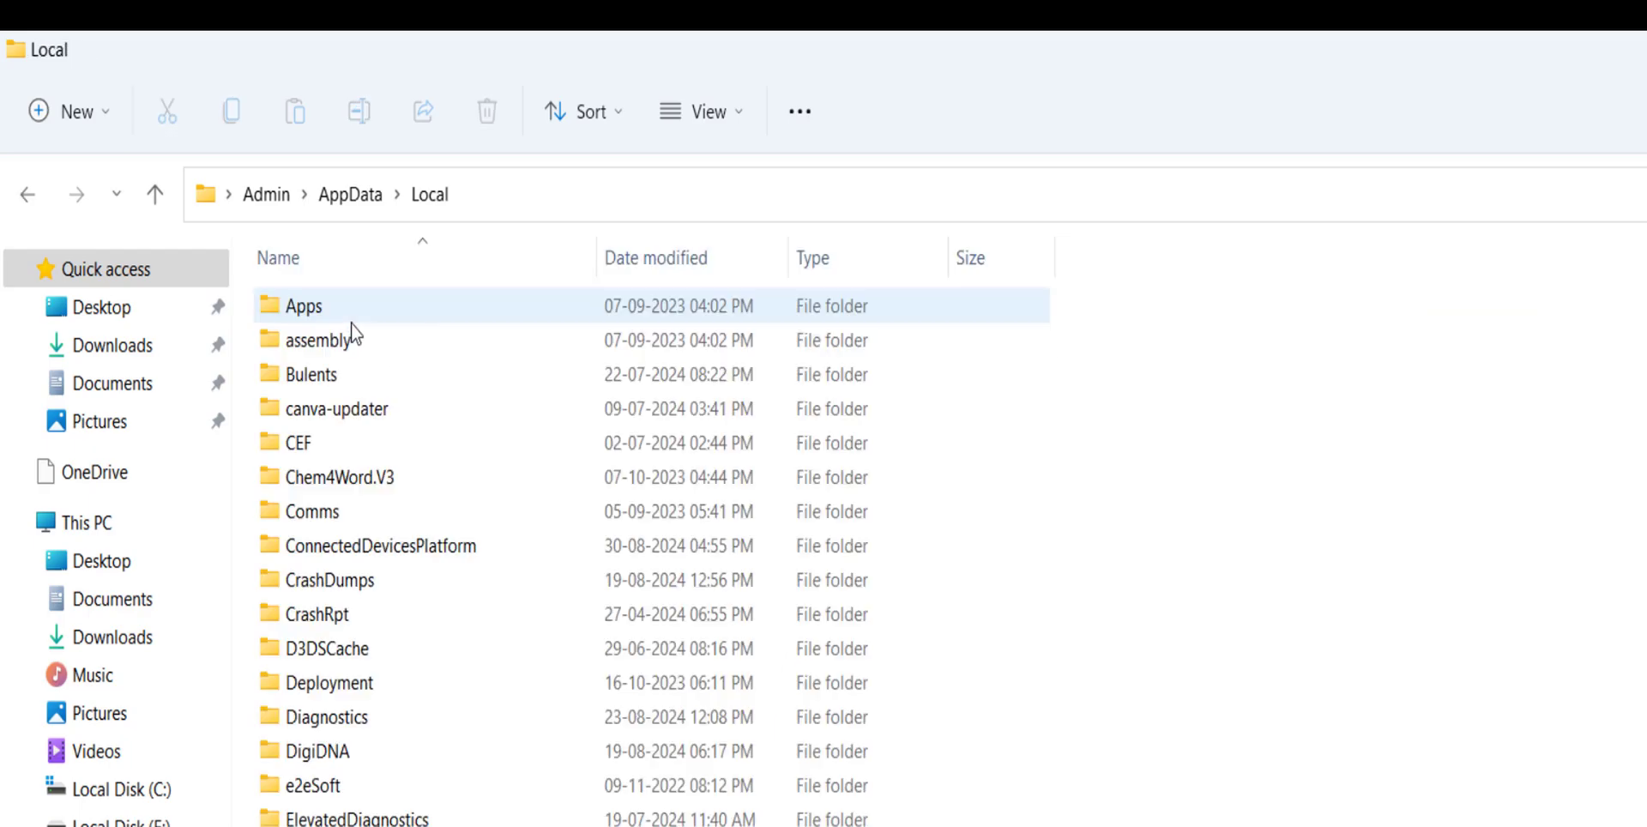
scroll("down", 3)
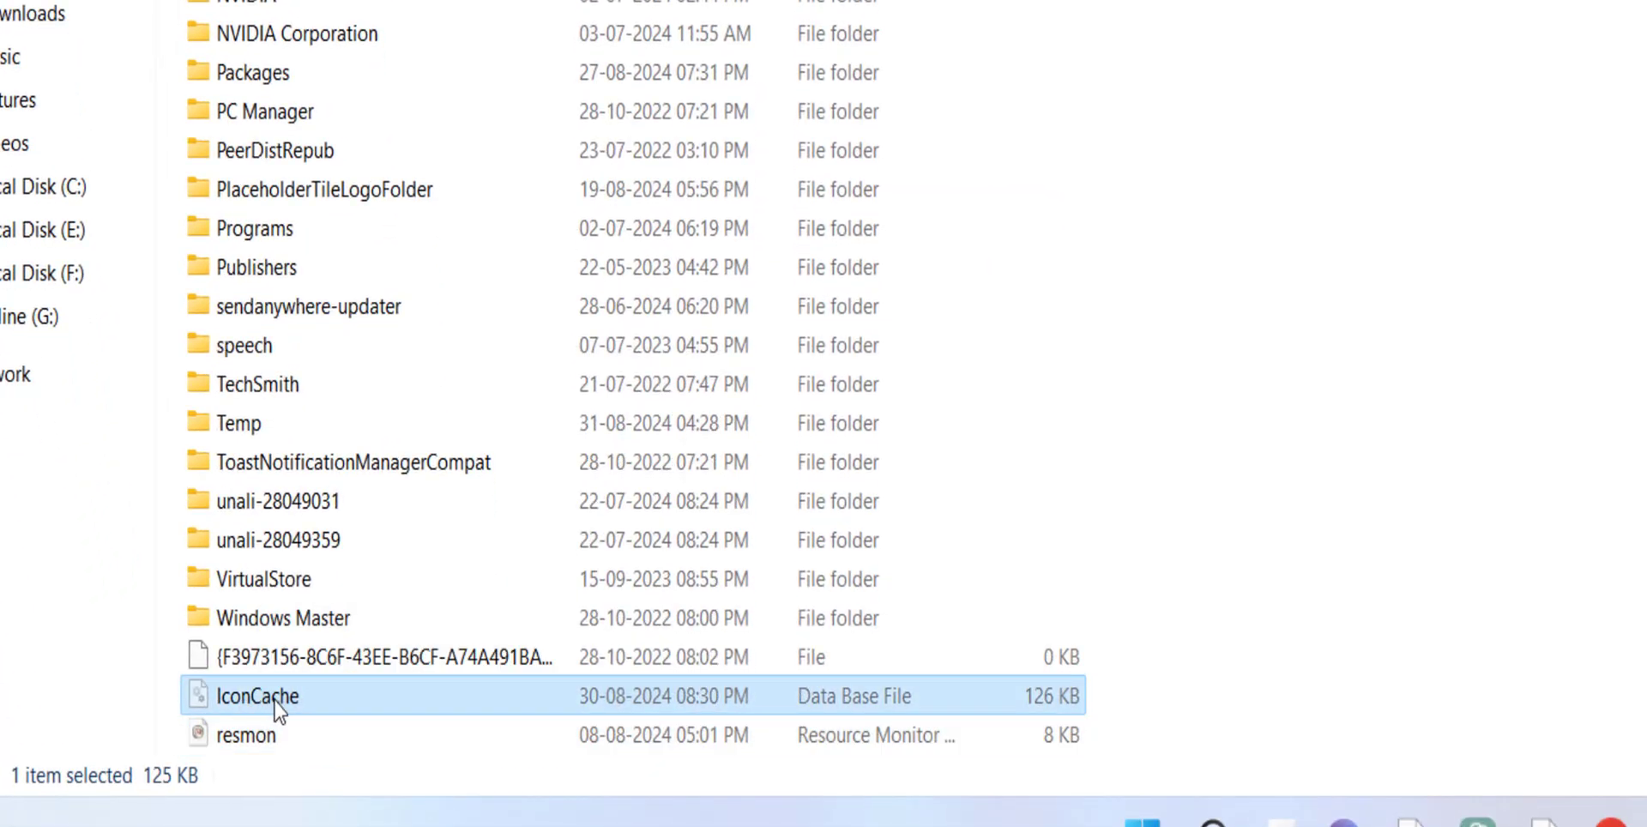
mouse_move(252, 714)
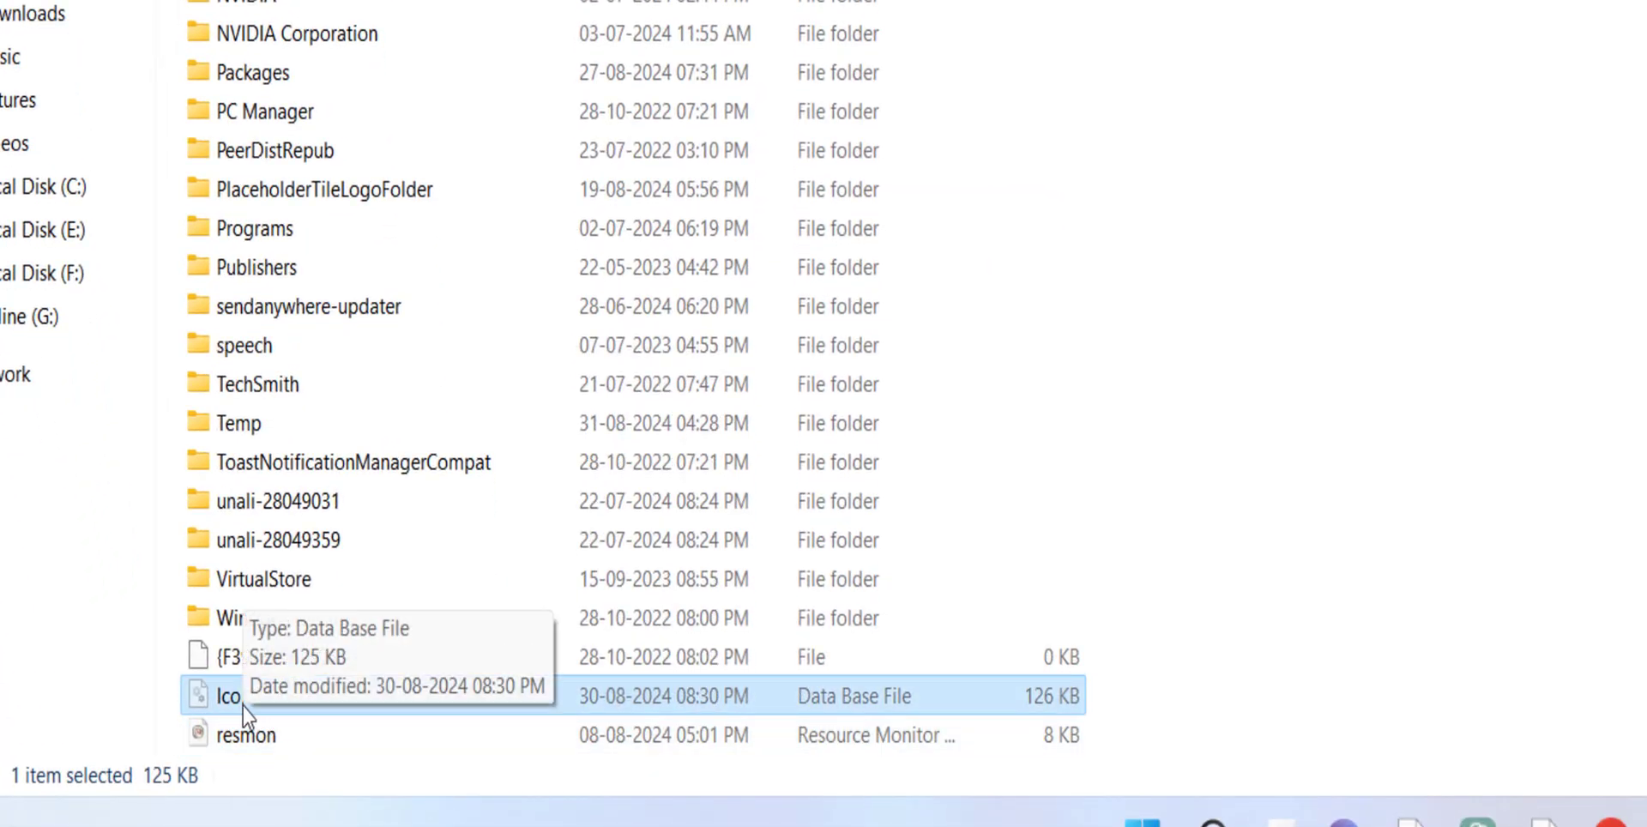
right_click(226, 696)
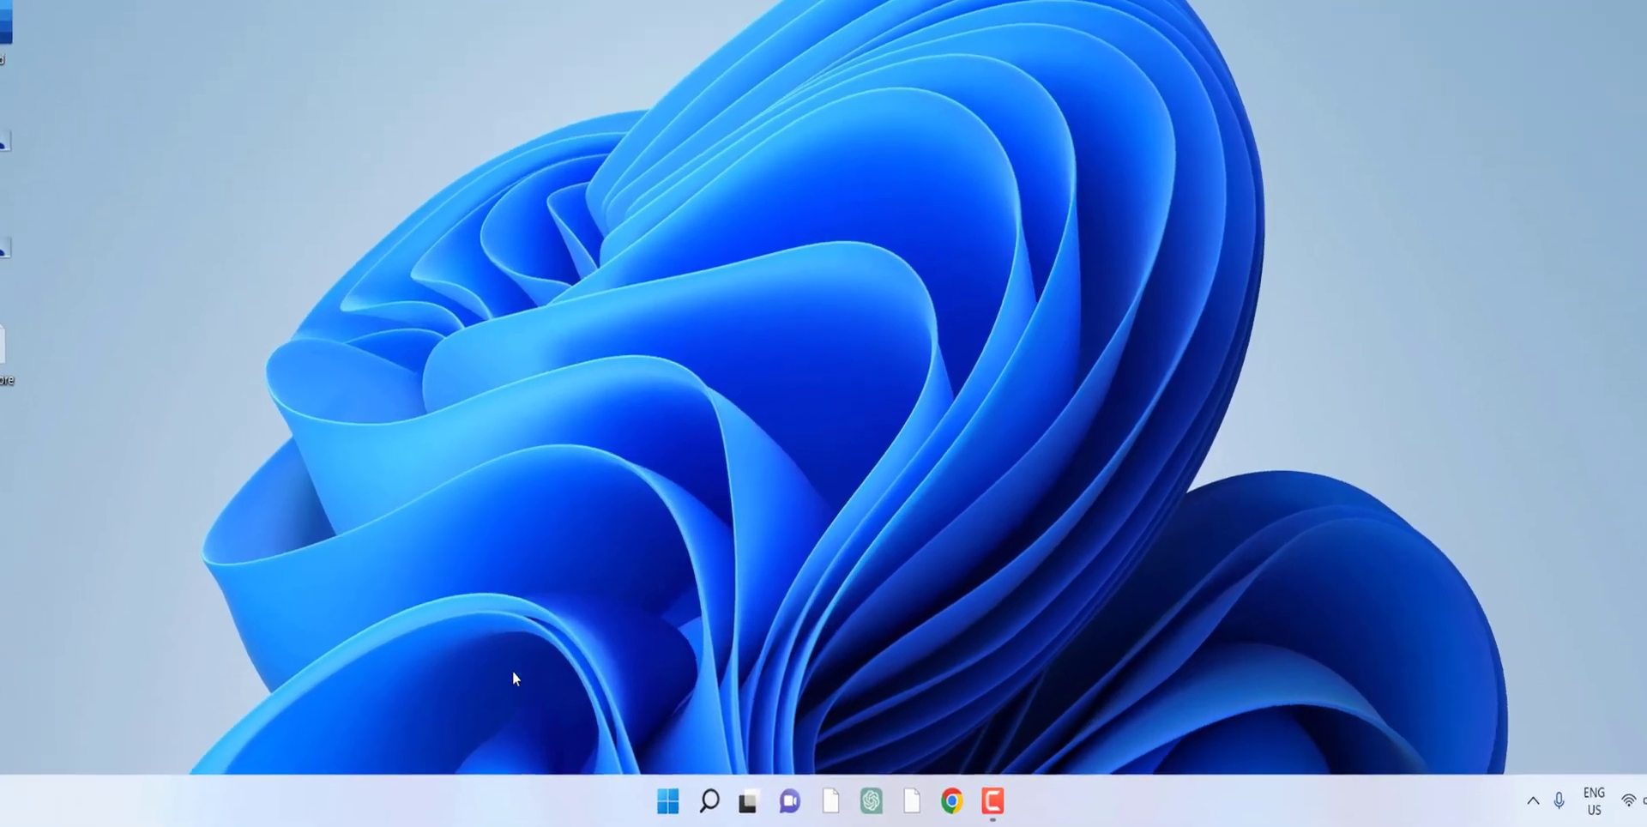
Step: Open Task Manager from the taskbar and scroll to the Windows Explorer process
right_click(525, 800)
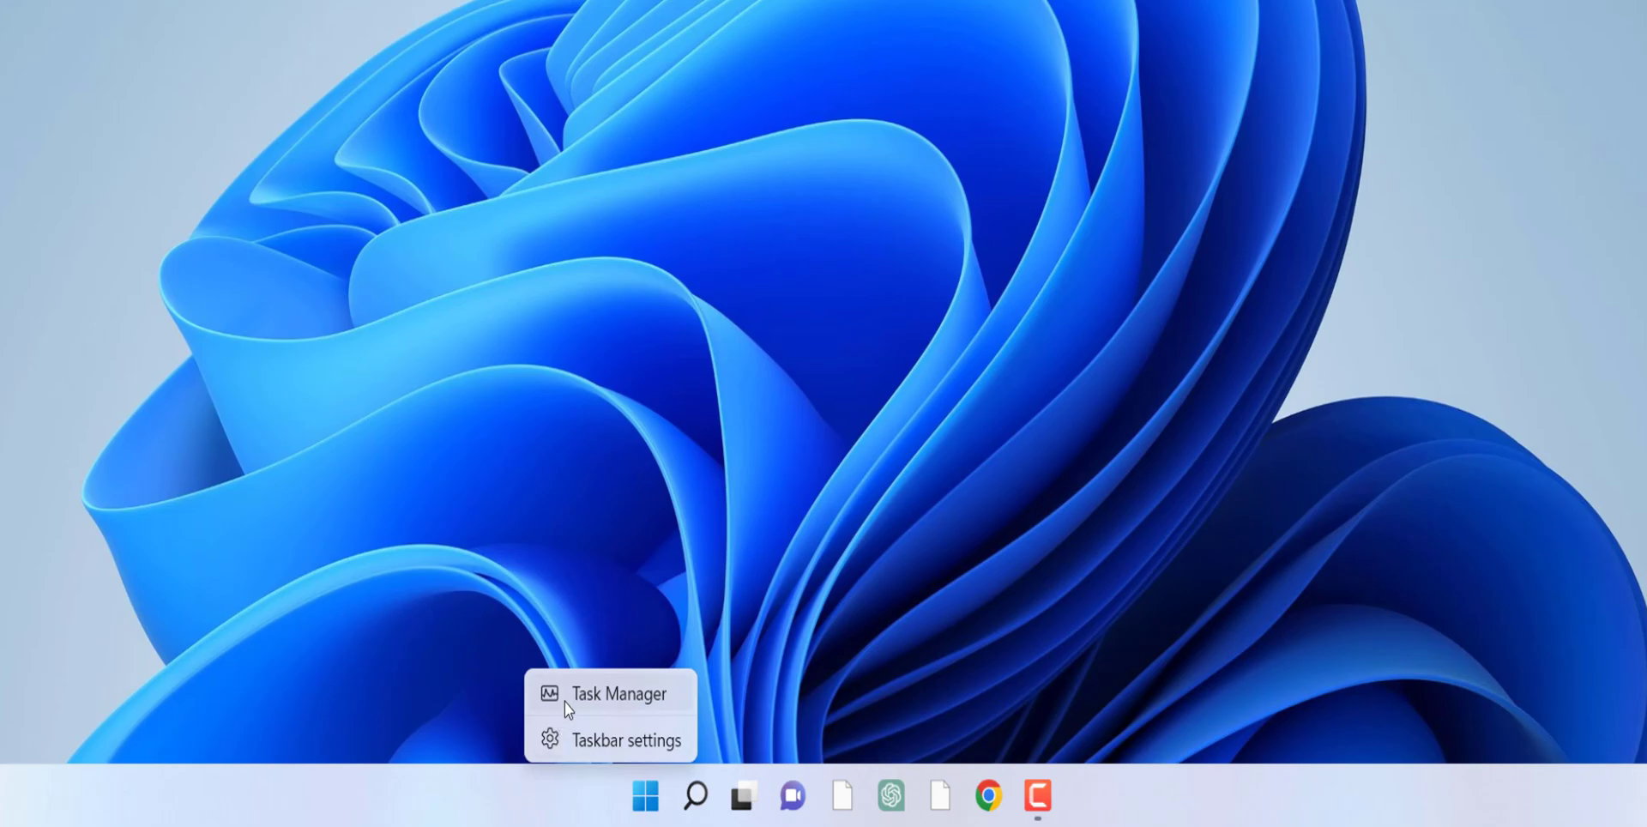
left_click(618, 693)
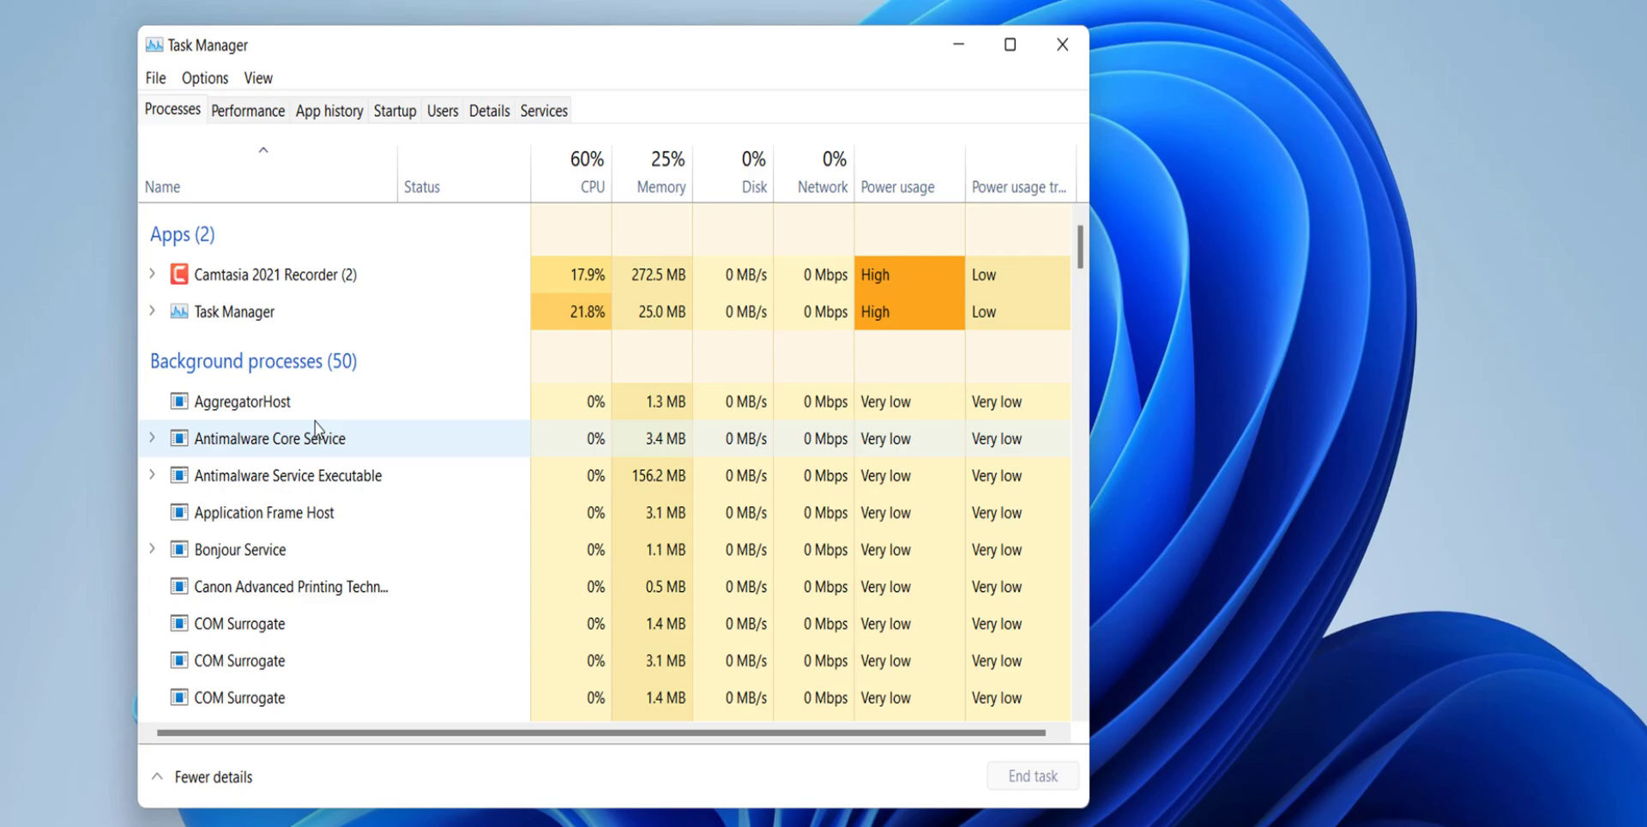
scroll("down", 3)
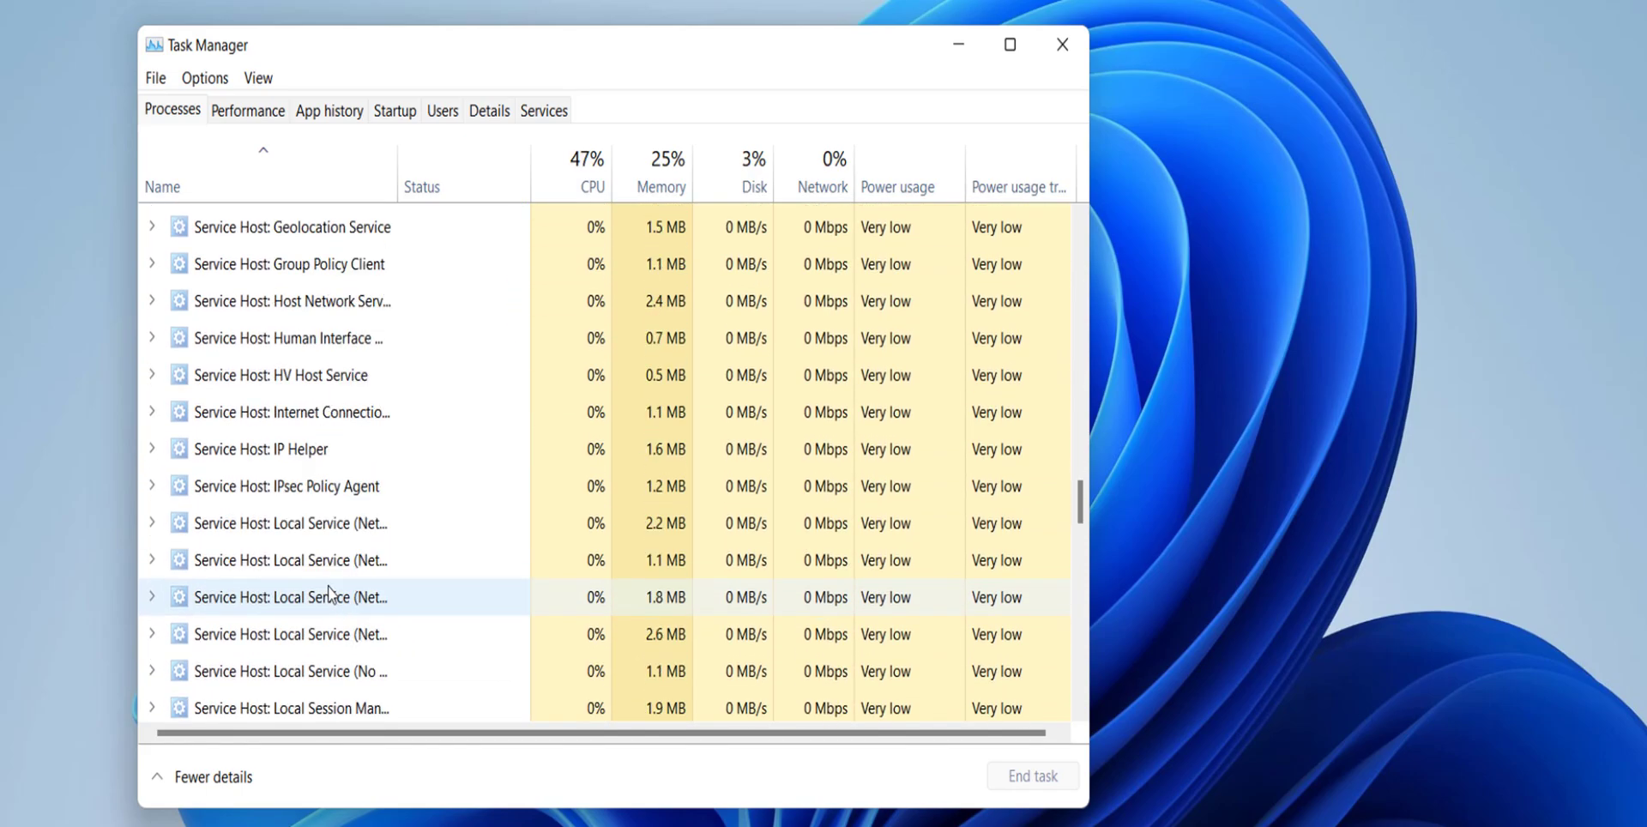
scroll("down", 3)
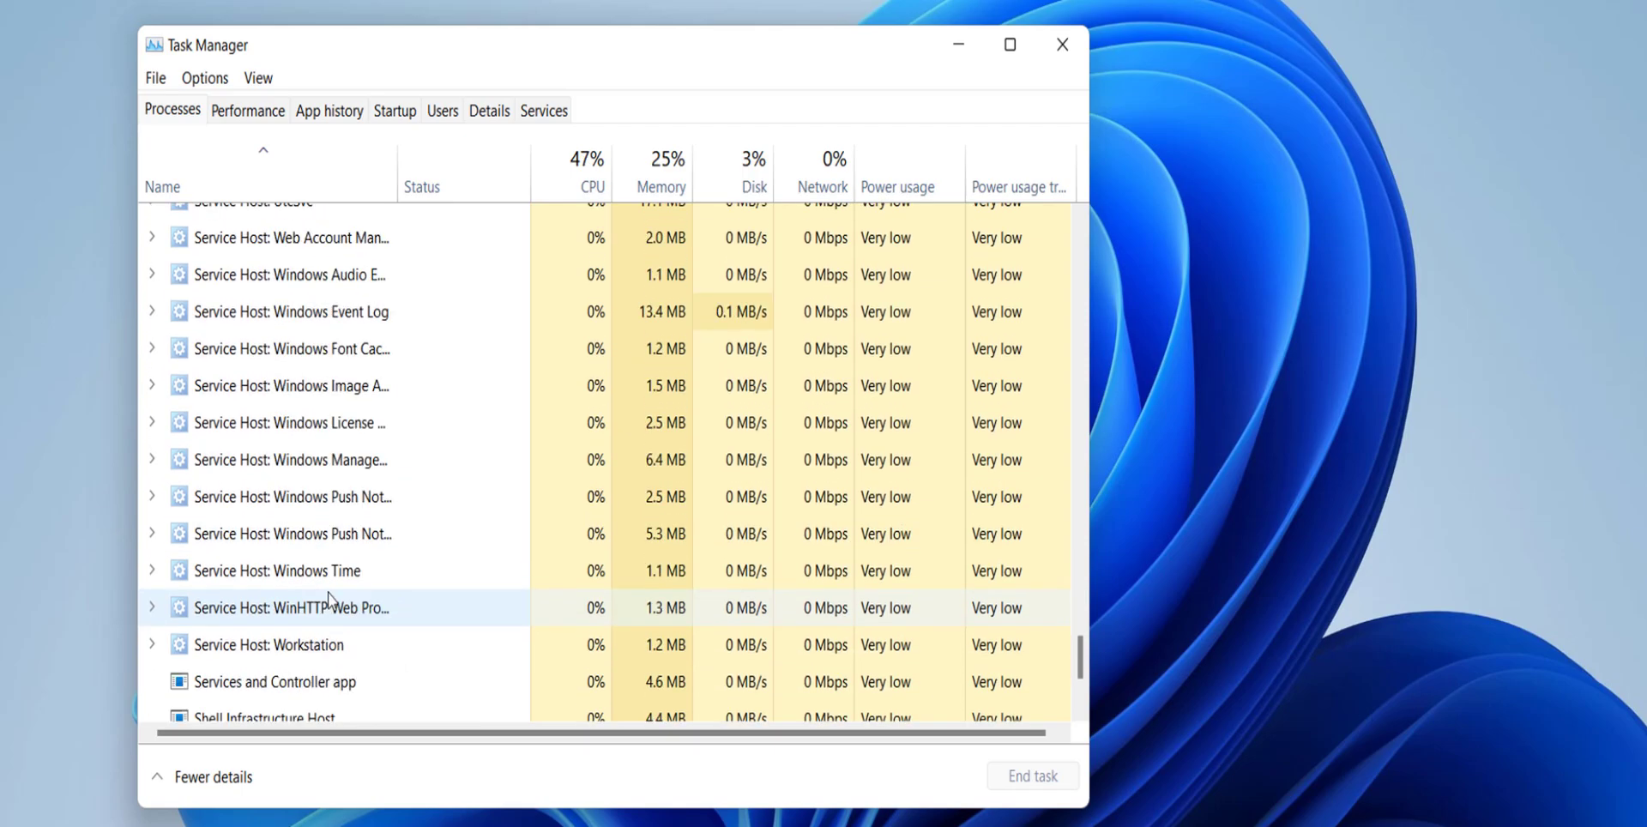
scroll("down", 3)
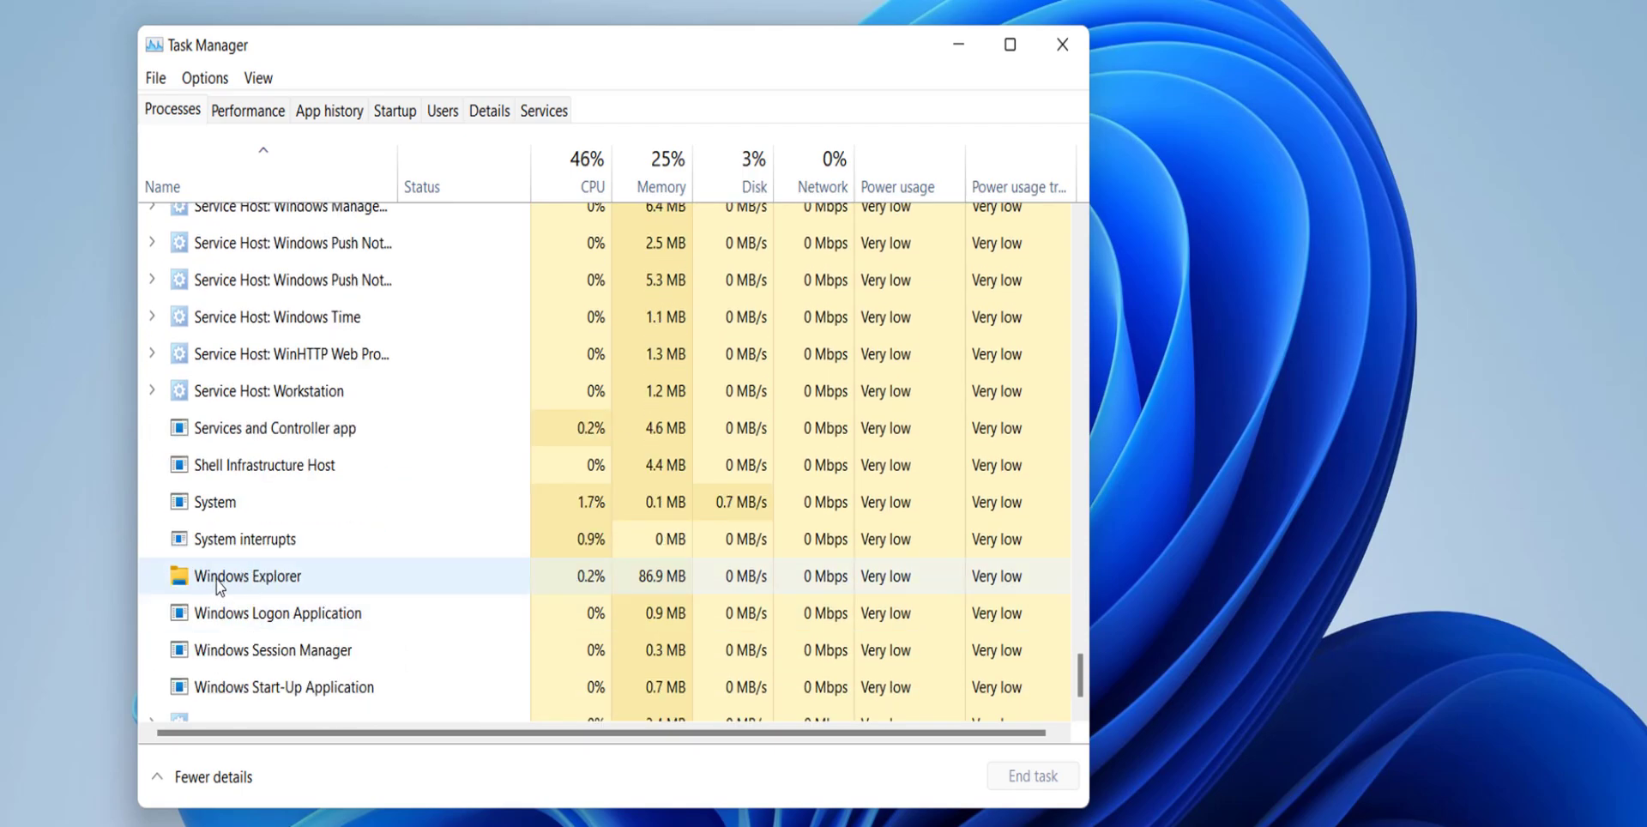
Step: Restart Windows Explorer and close Task Manager
right_click(247, 576)
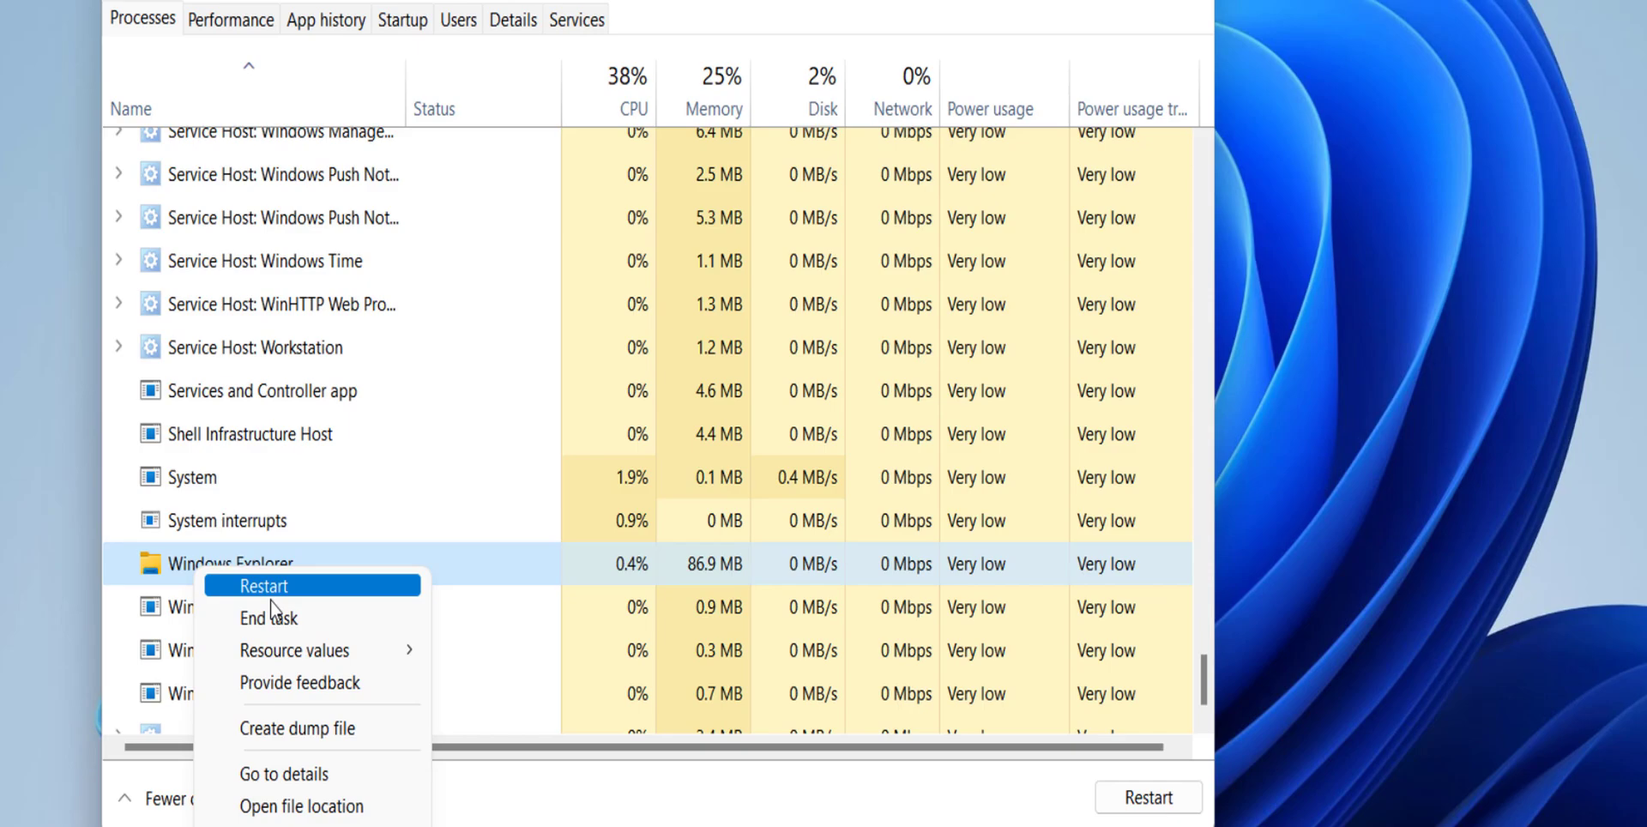
left_click(263, 585)
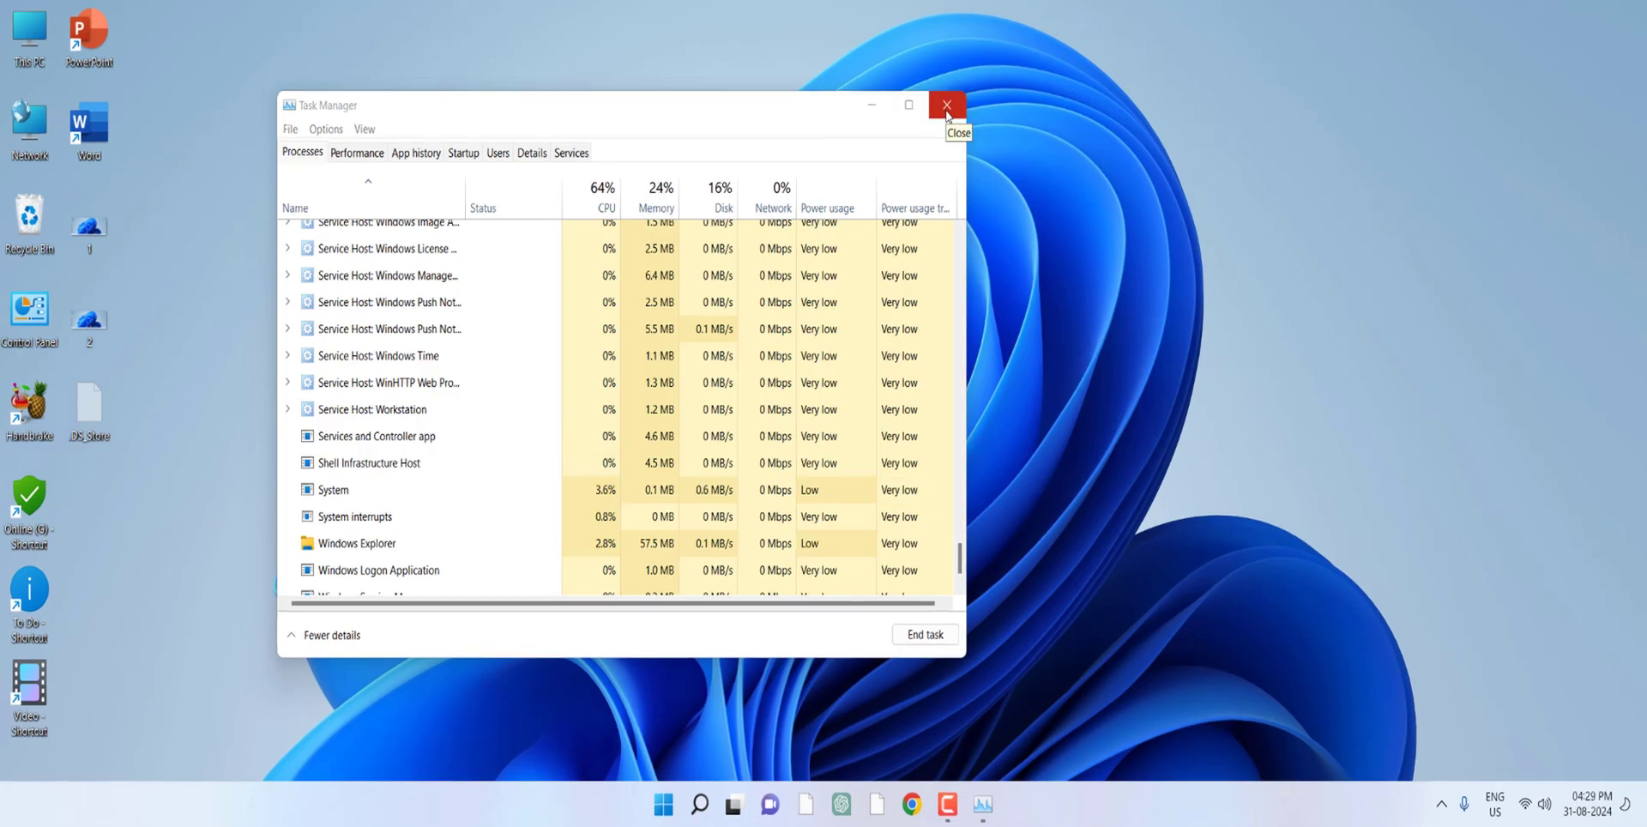
left_click(946, 105)
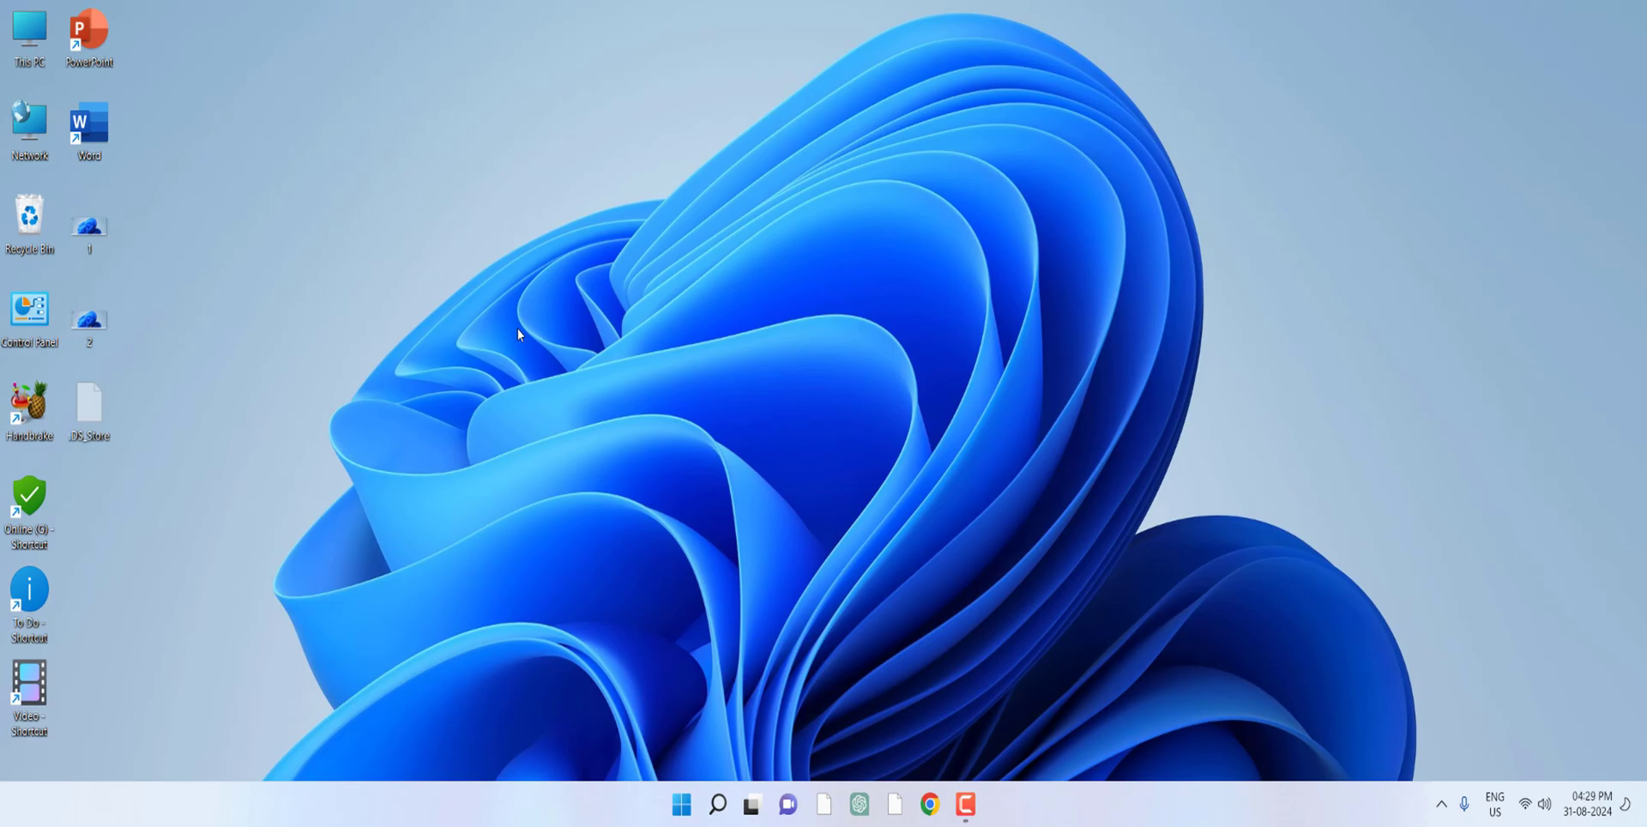
mouse_move(284, 399)
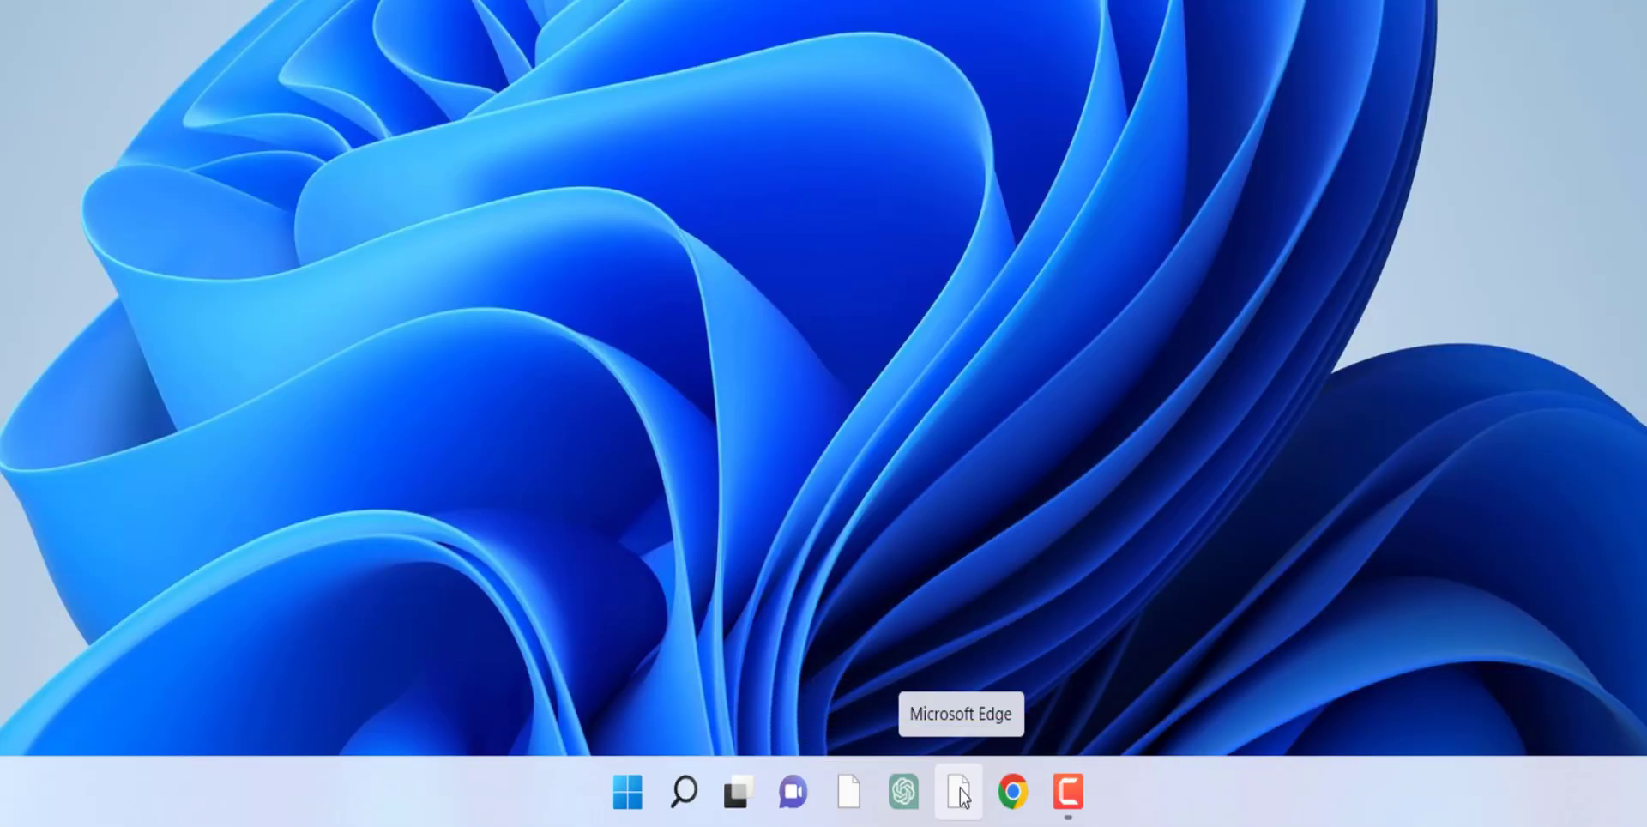
Step: Unpin the blank Microsoft Edge icon from the taskbar
right_click(957, 793)
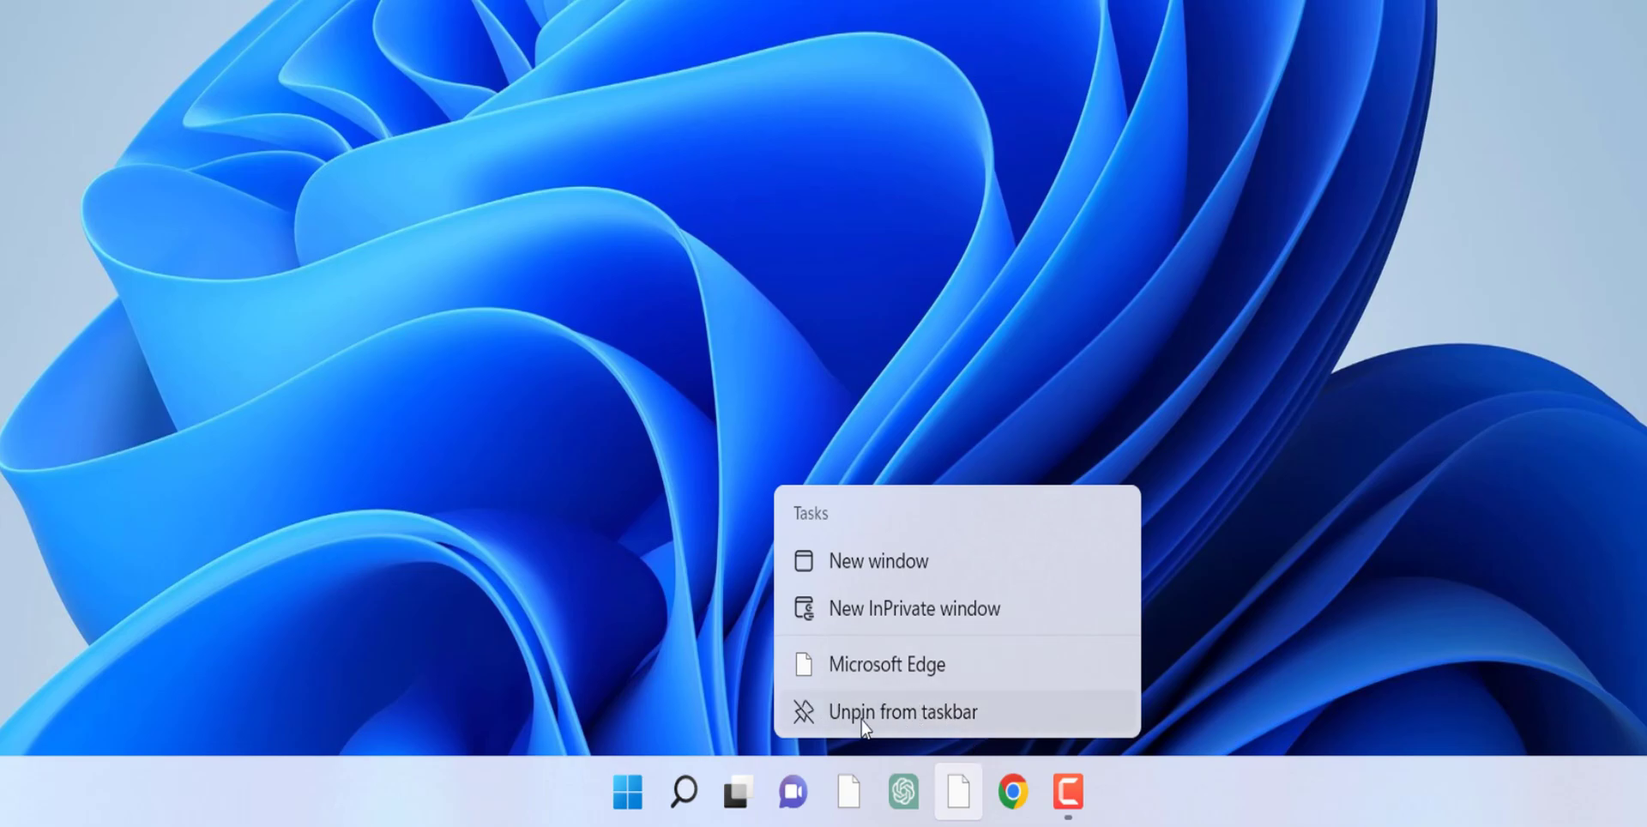
left_click(902, 711)
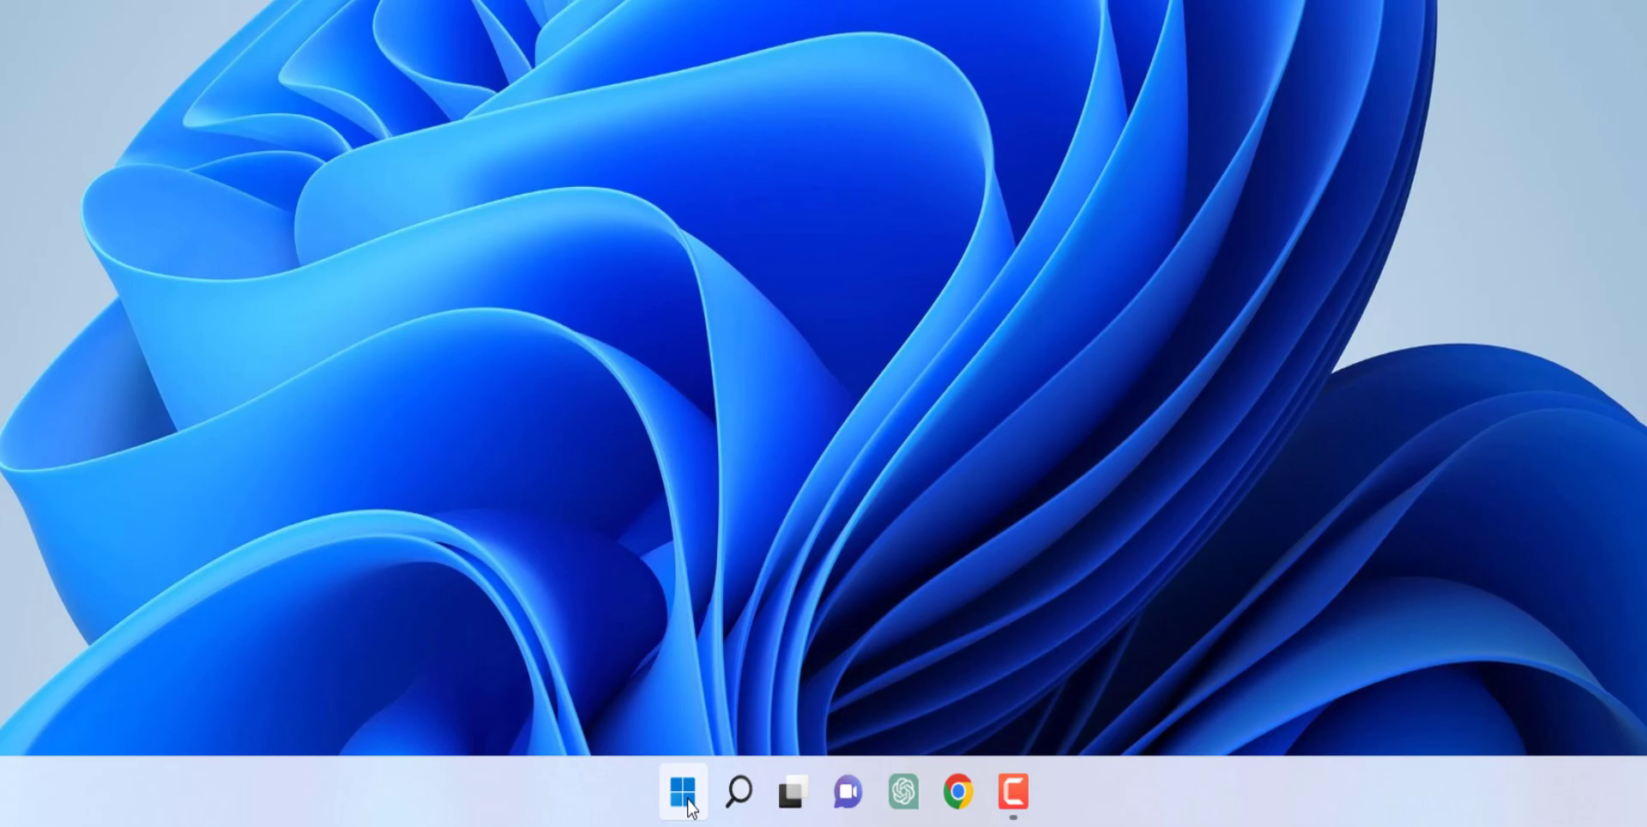
Step: Pin Microsoft Edge to the taskbar from the Start menu's Pinned apps
left_click(682, 793)
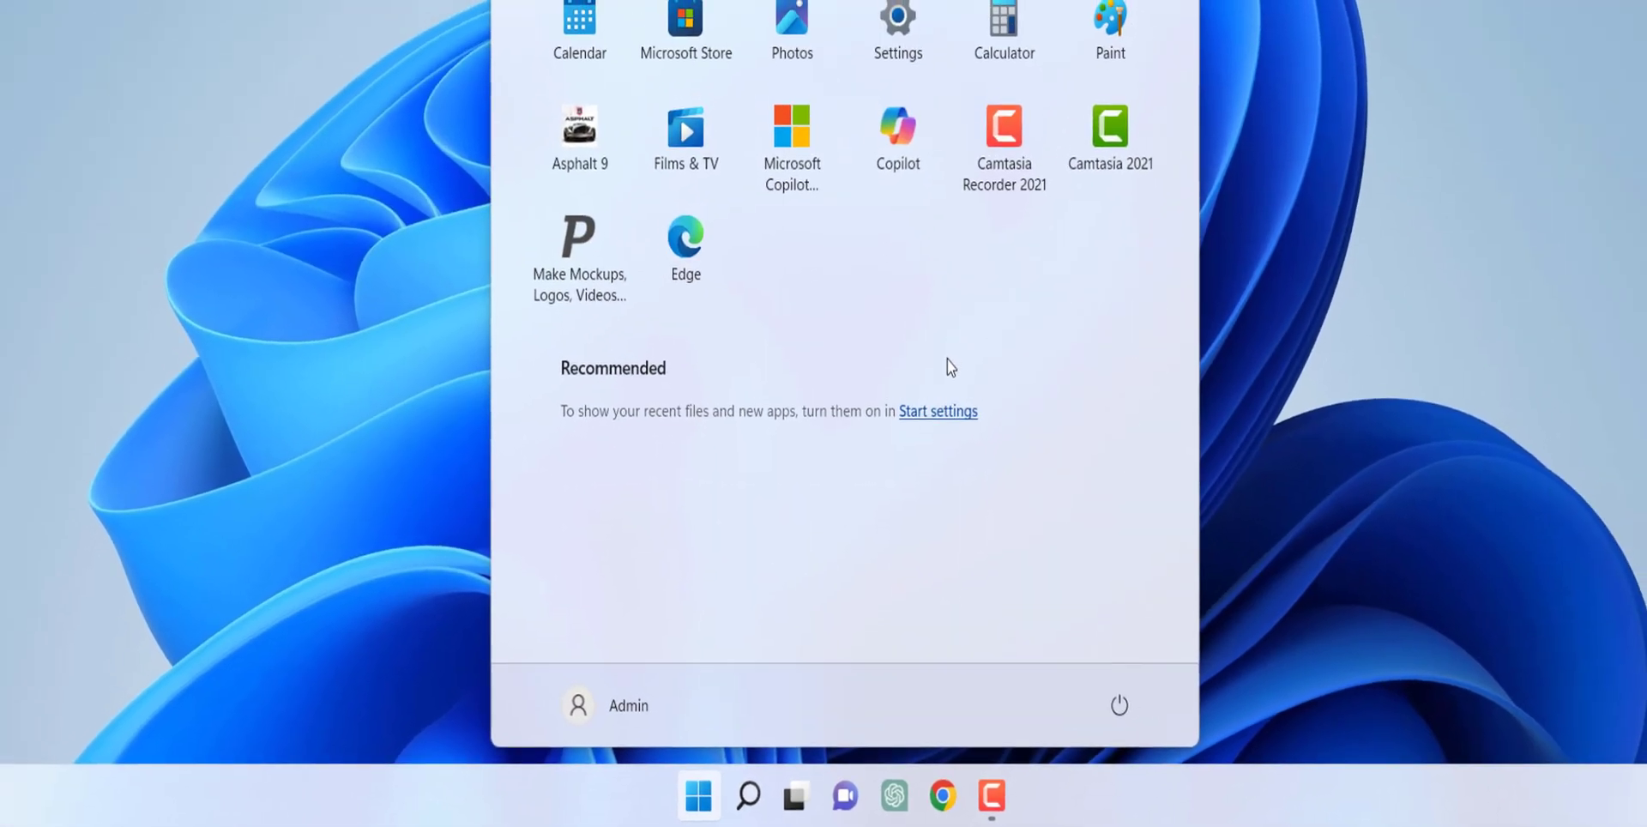
right_click(898, 126)
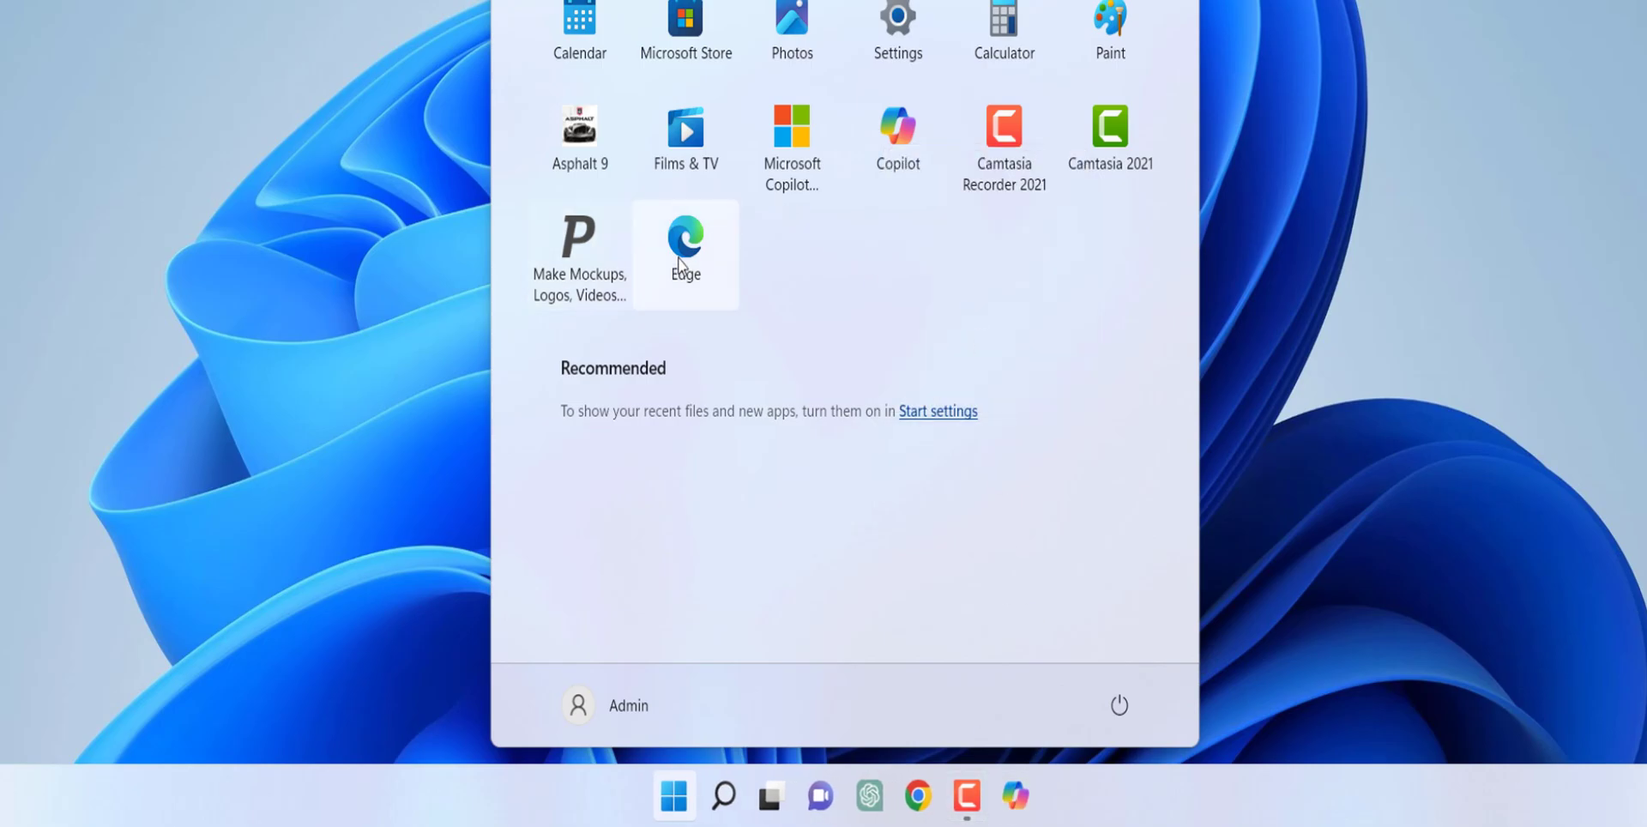
right_click(684, 237)
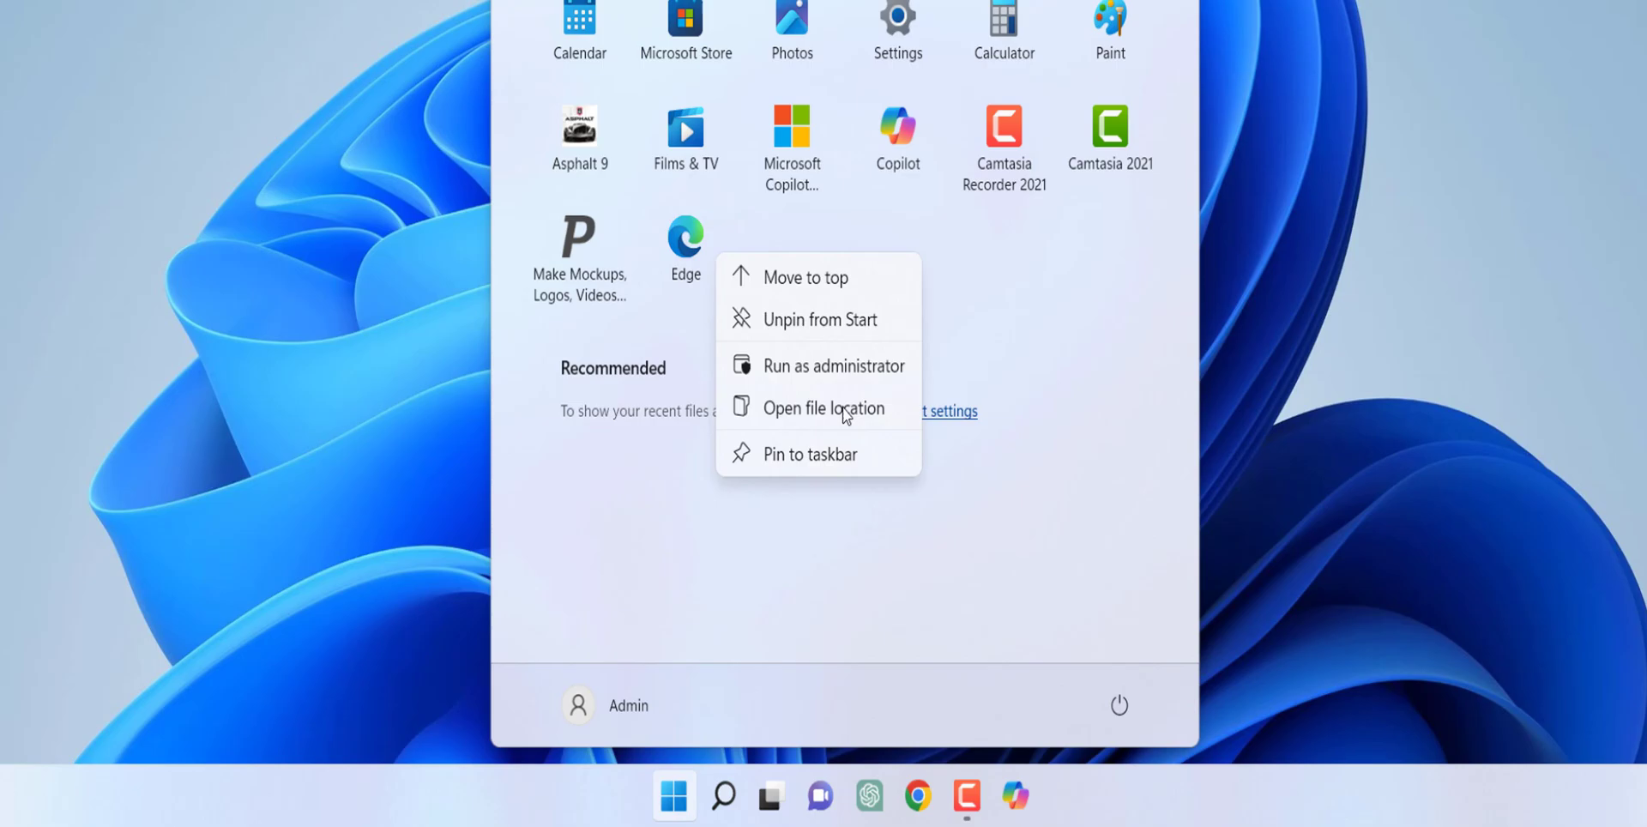
left_click(810, 453)
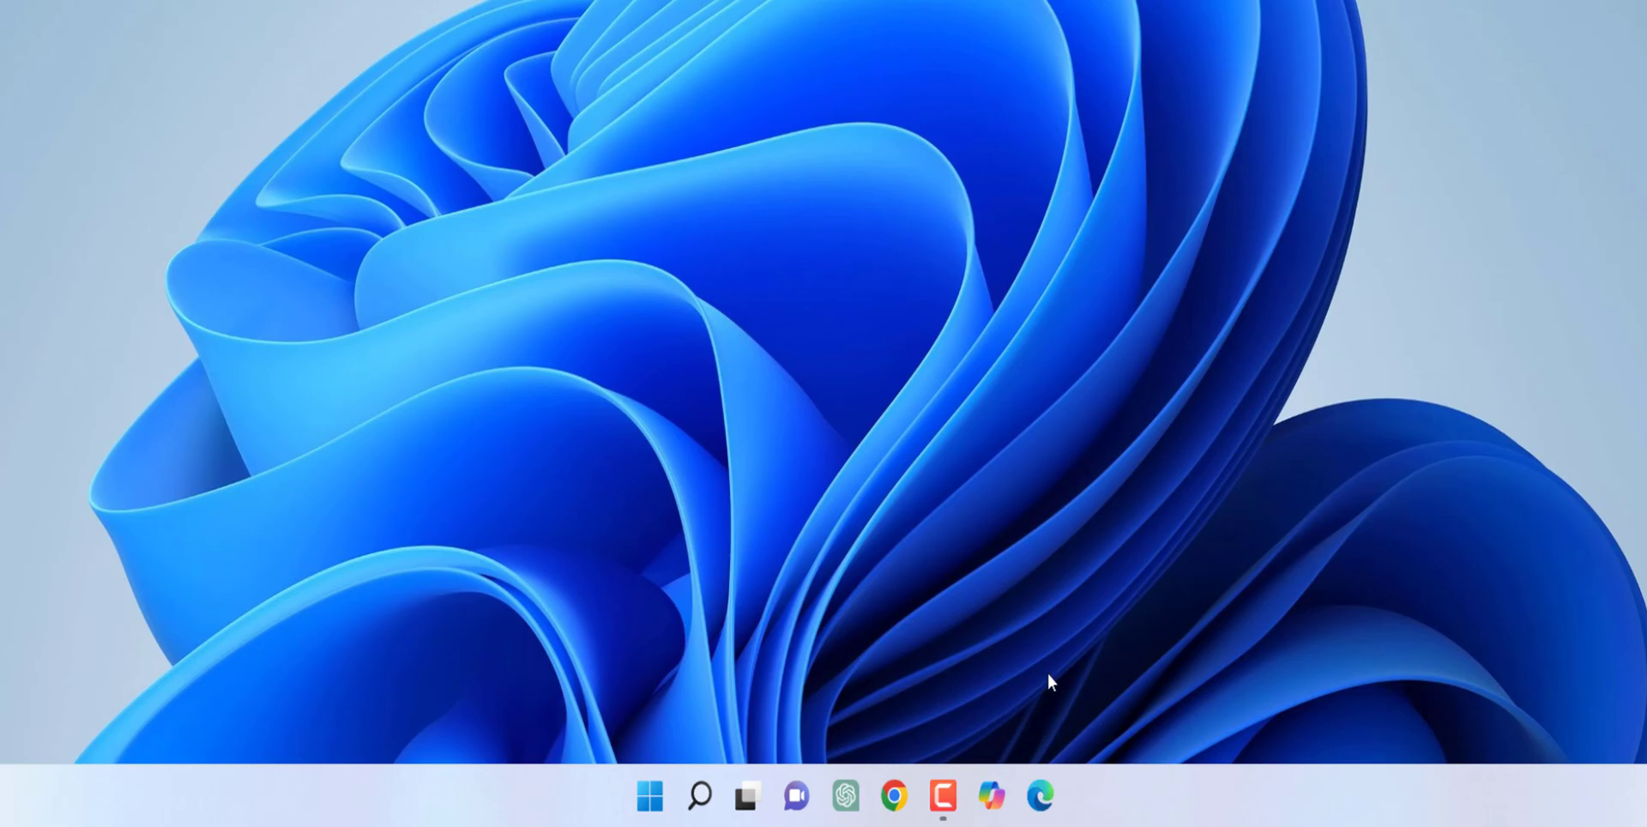
mouse_move(1056, 386)
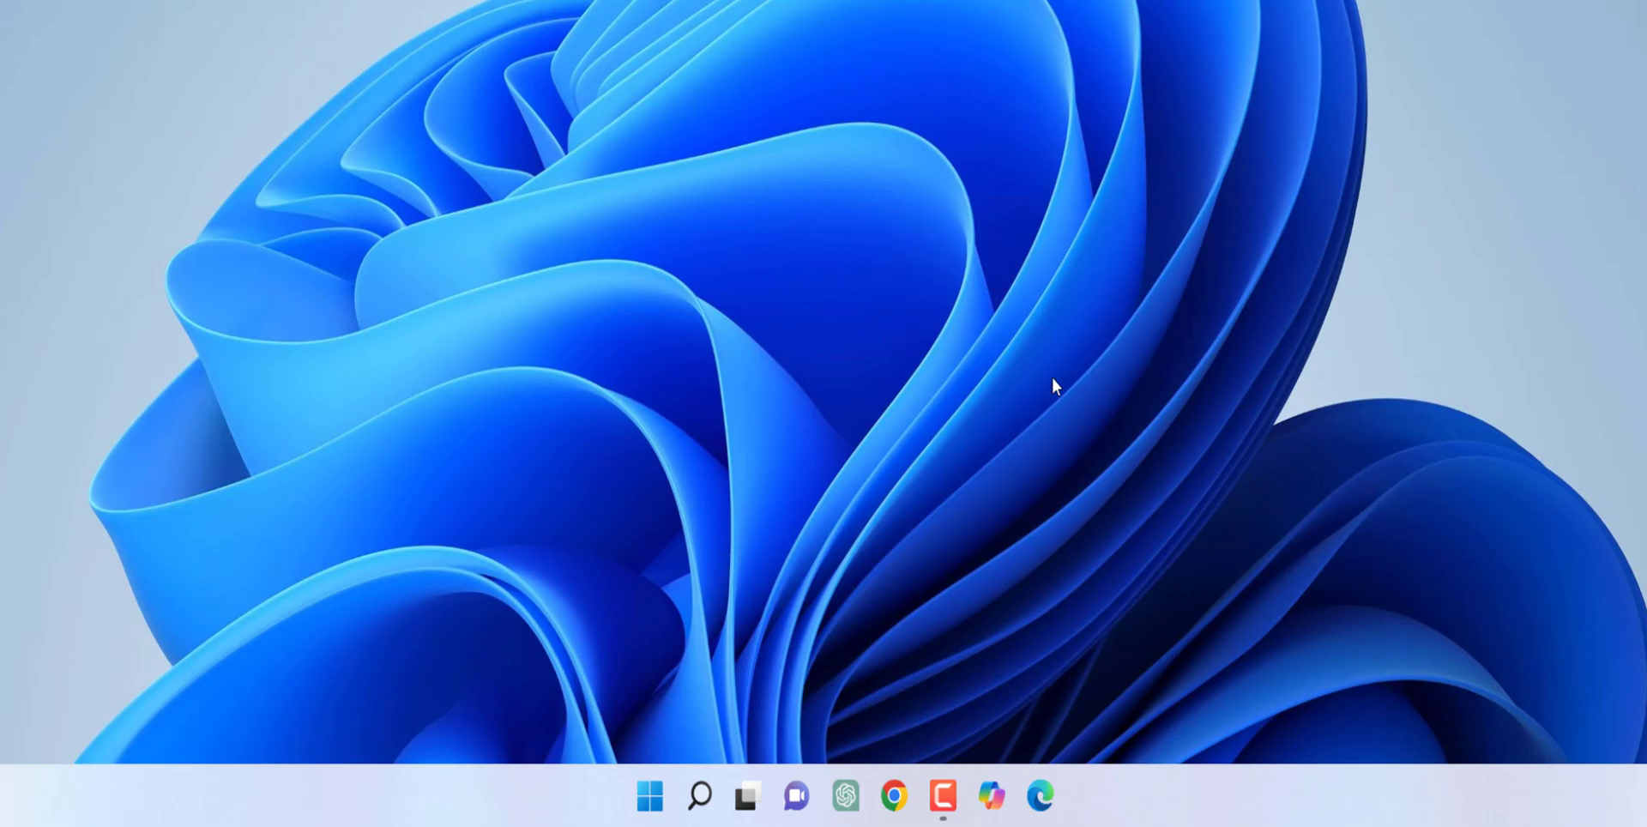
mouse_move(998, 144)
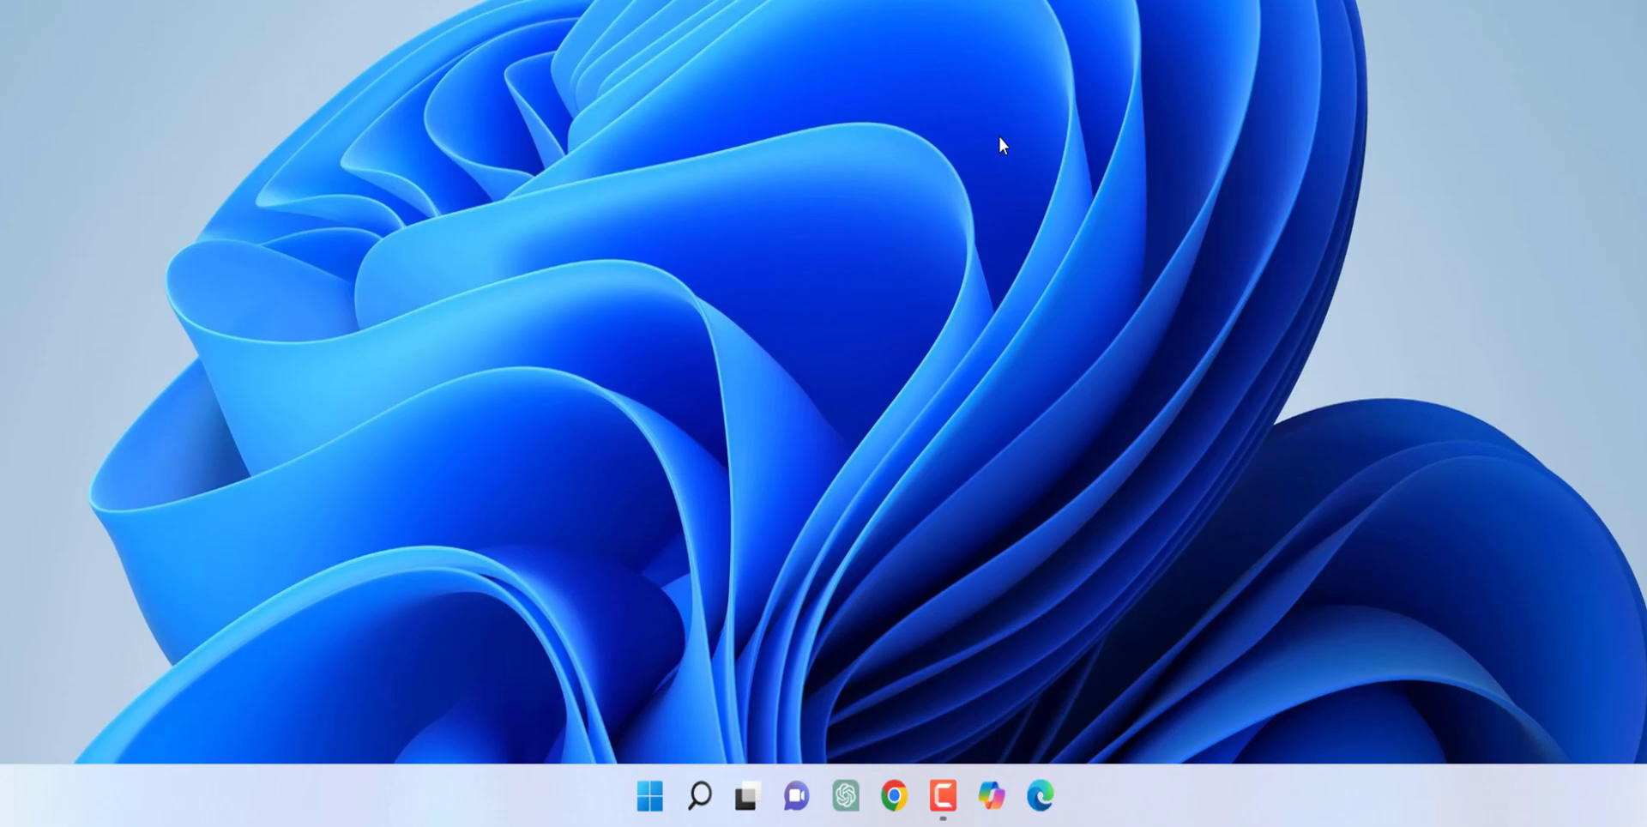
Step: Search Start for 'cmd' and bring up Command Prompt's run-as-administrator options
left_click(649, 795)
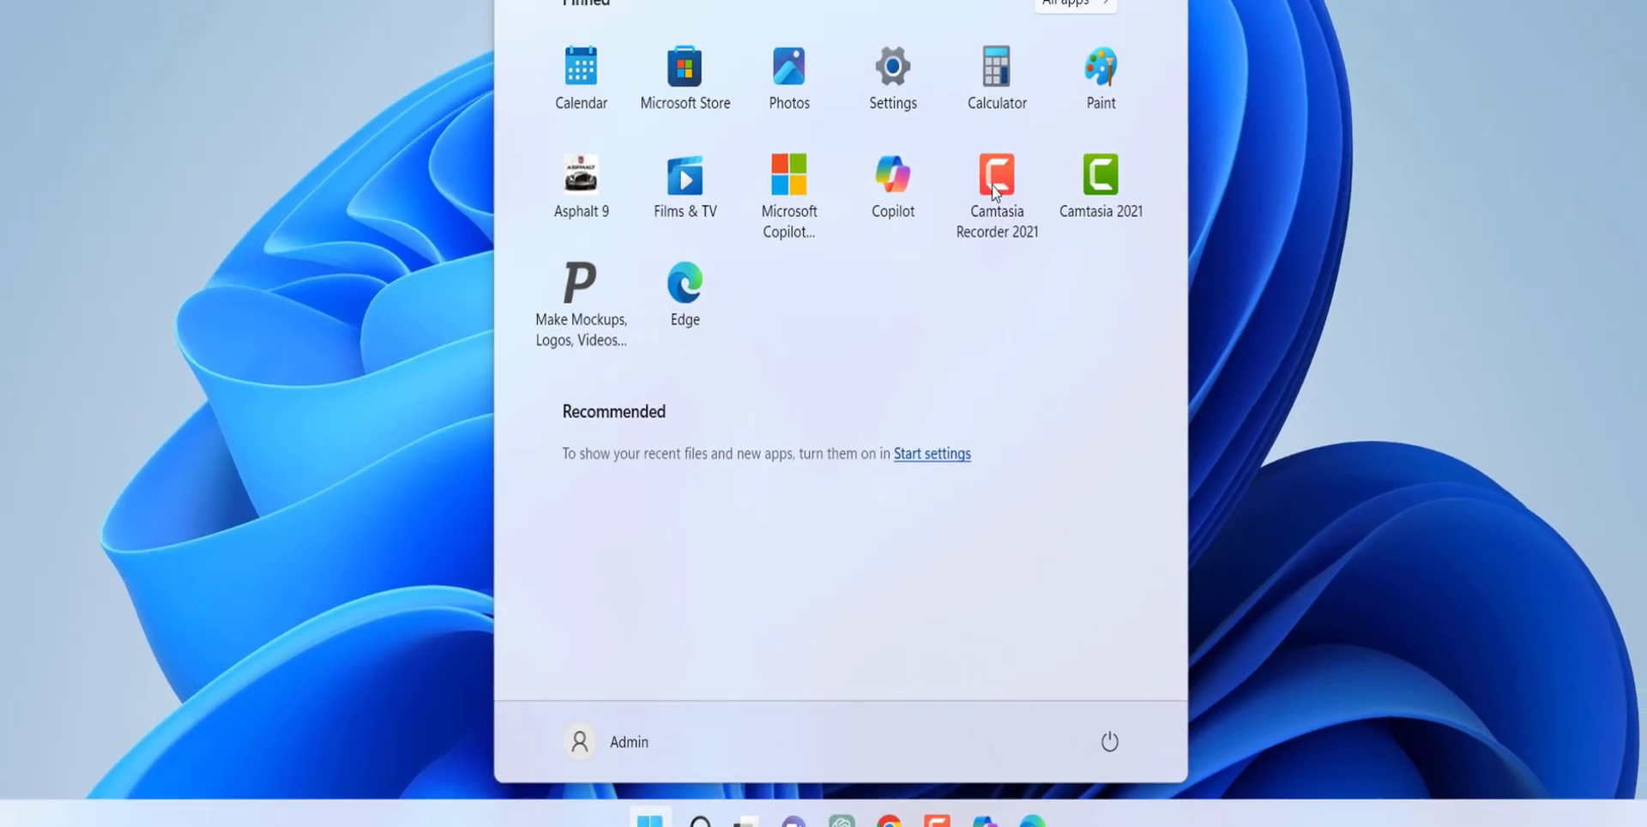
type("cmd")
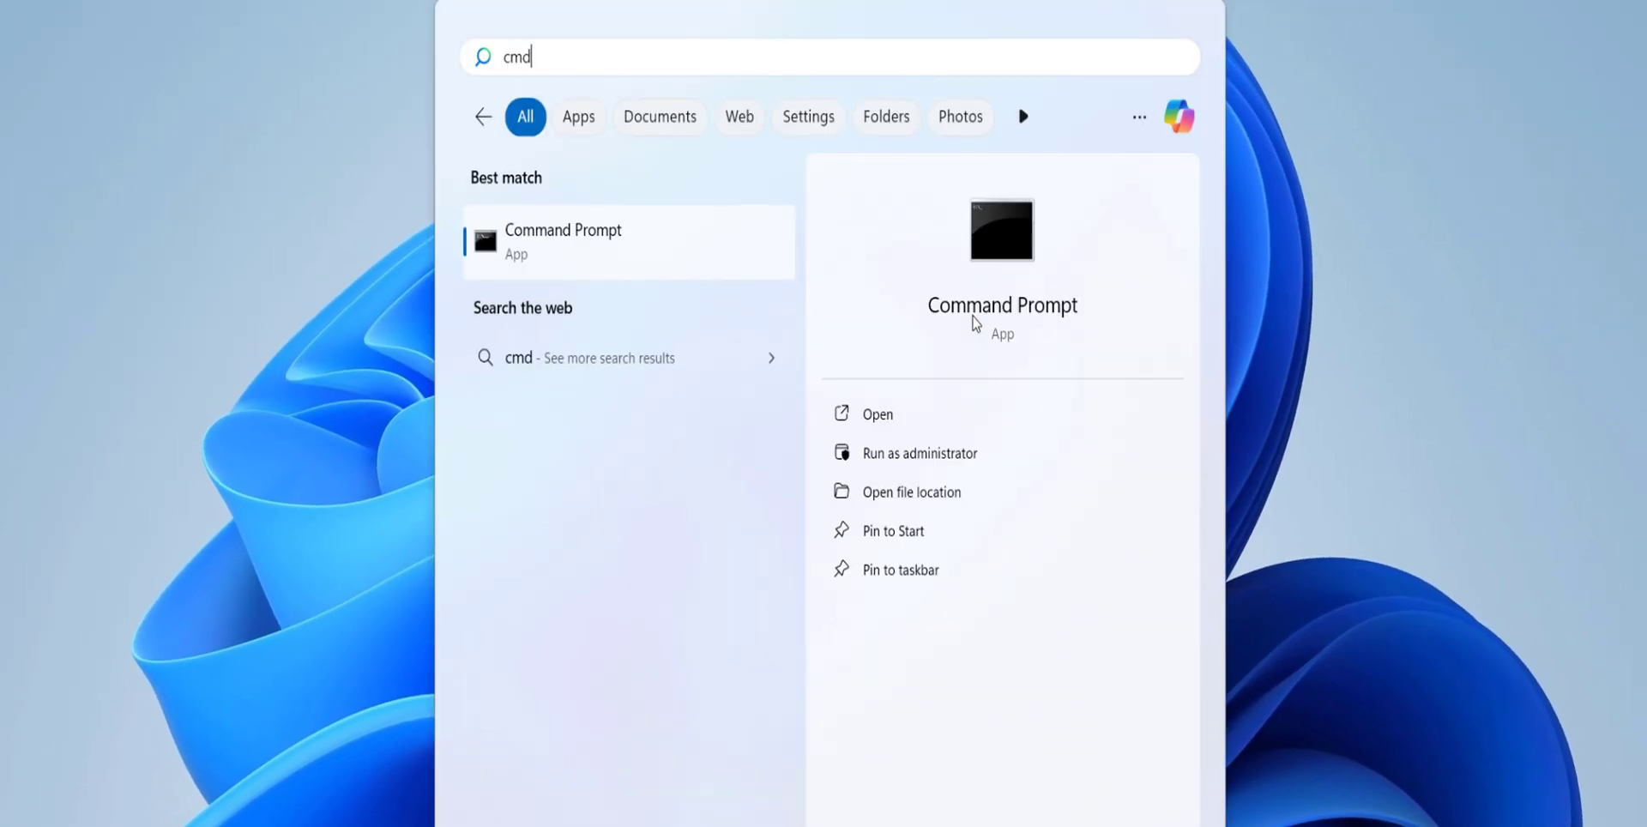
right_click(562, 242)
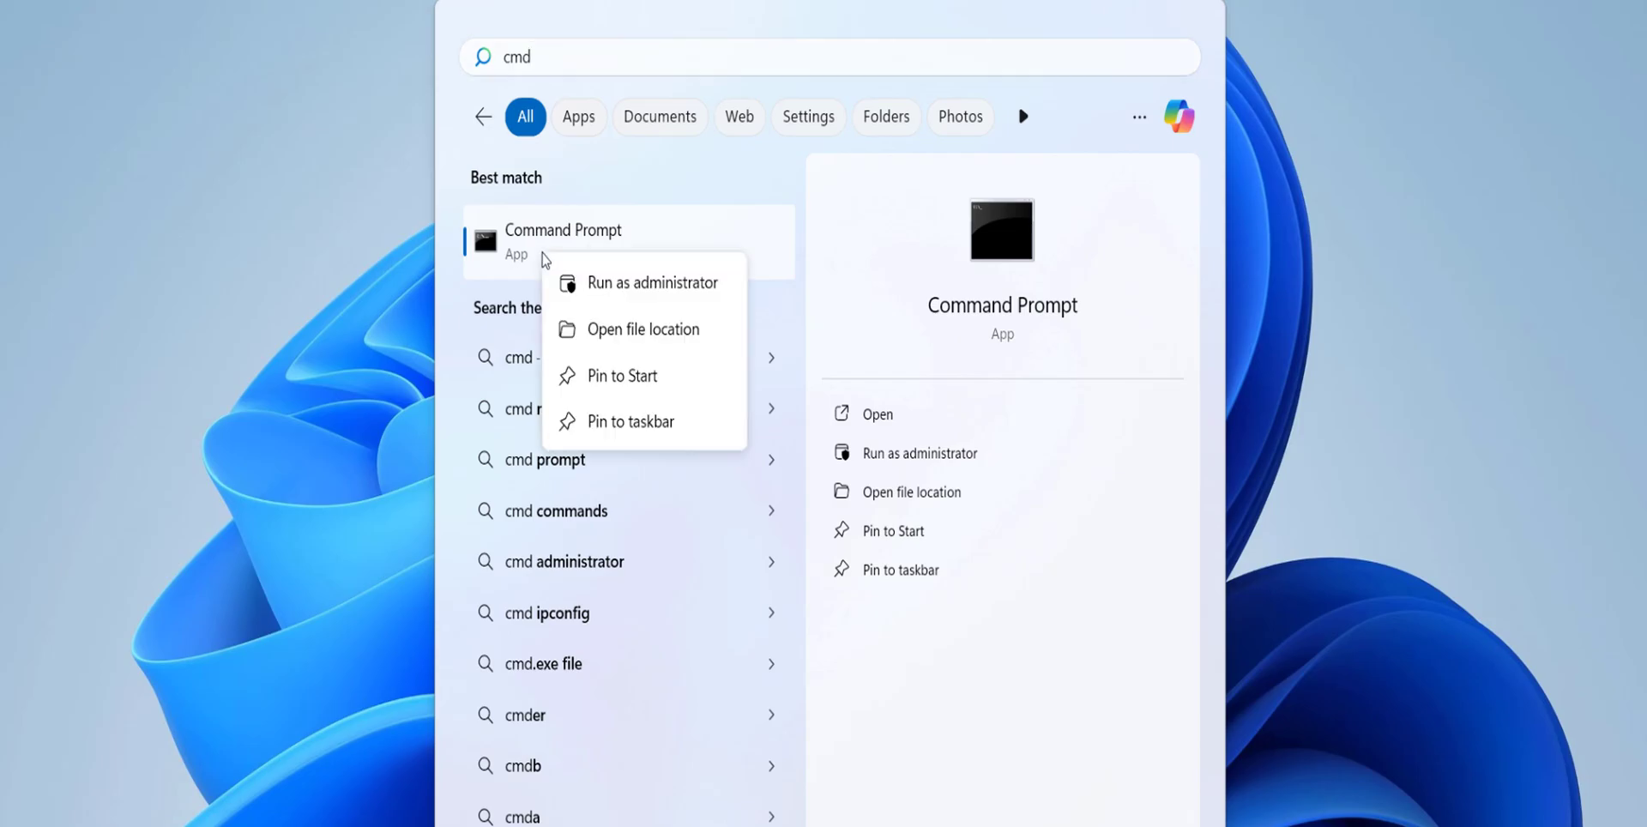
mouse_move(663, 298)
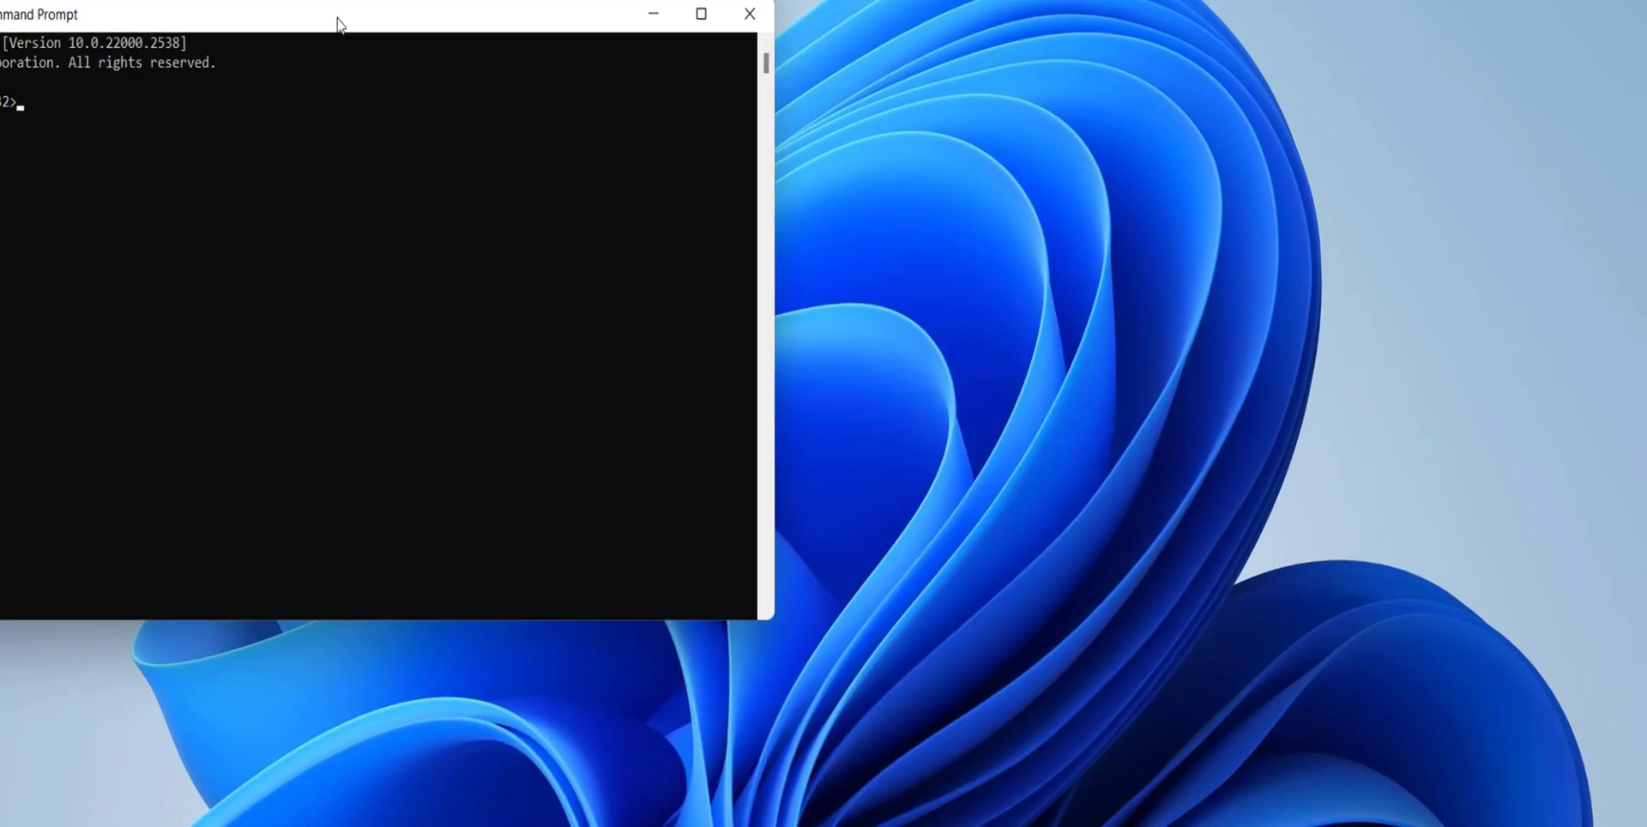
Step: Enter 'sfc /scannow' in the admin Command Prompt and minimize the window
type("sfc")
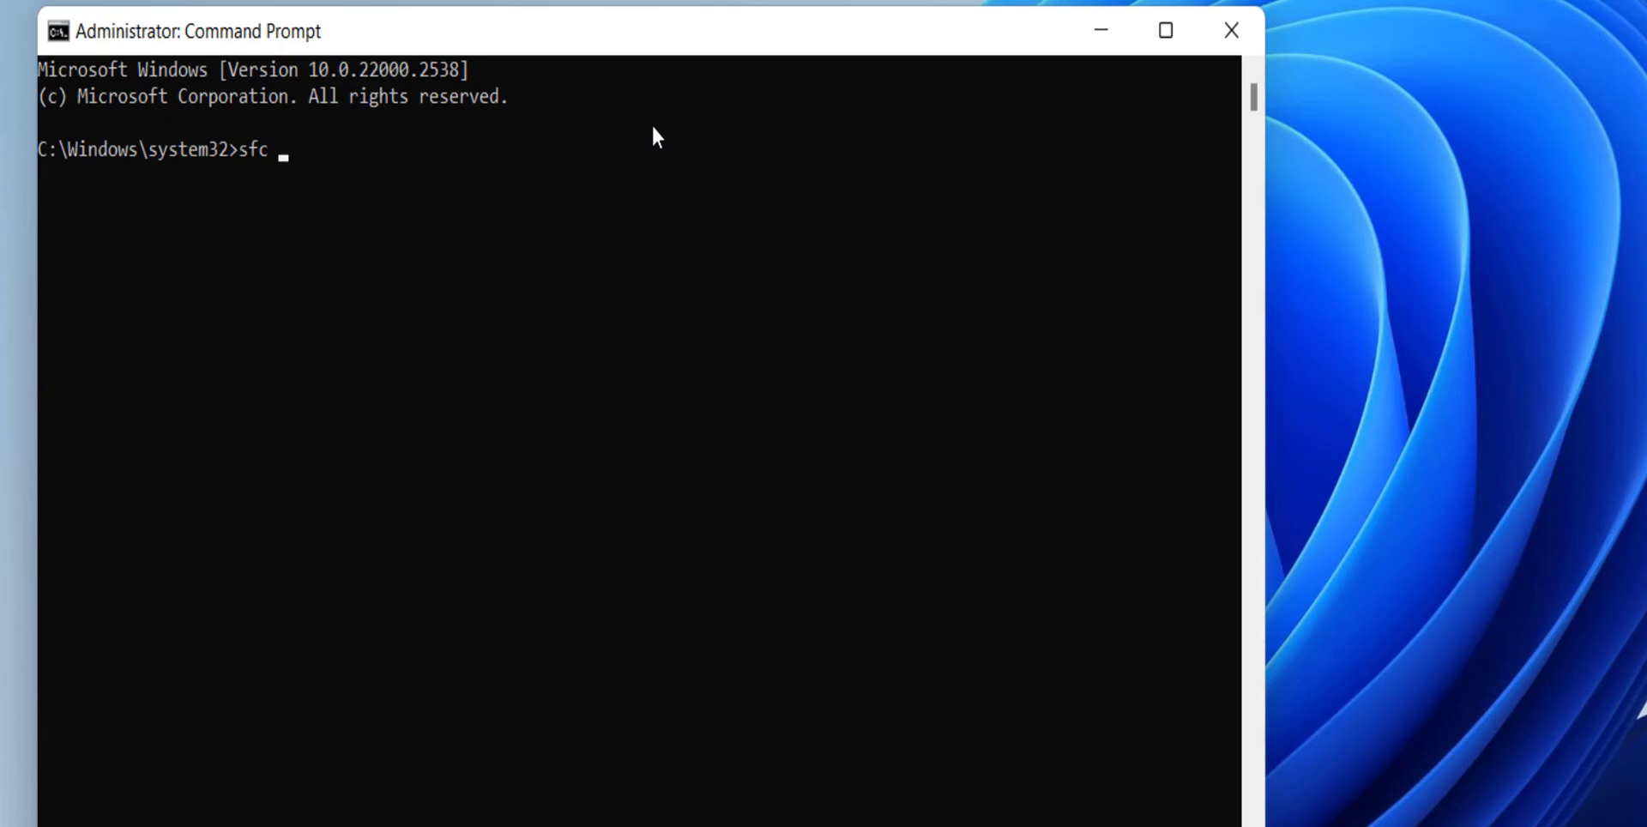
type("/cann")
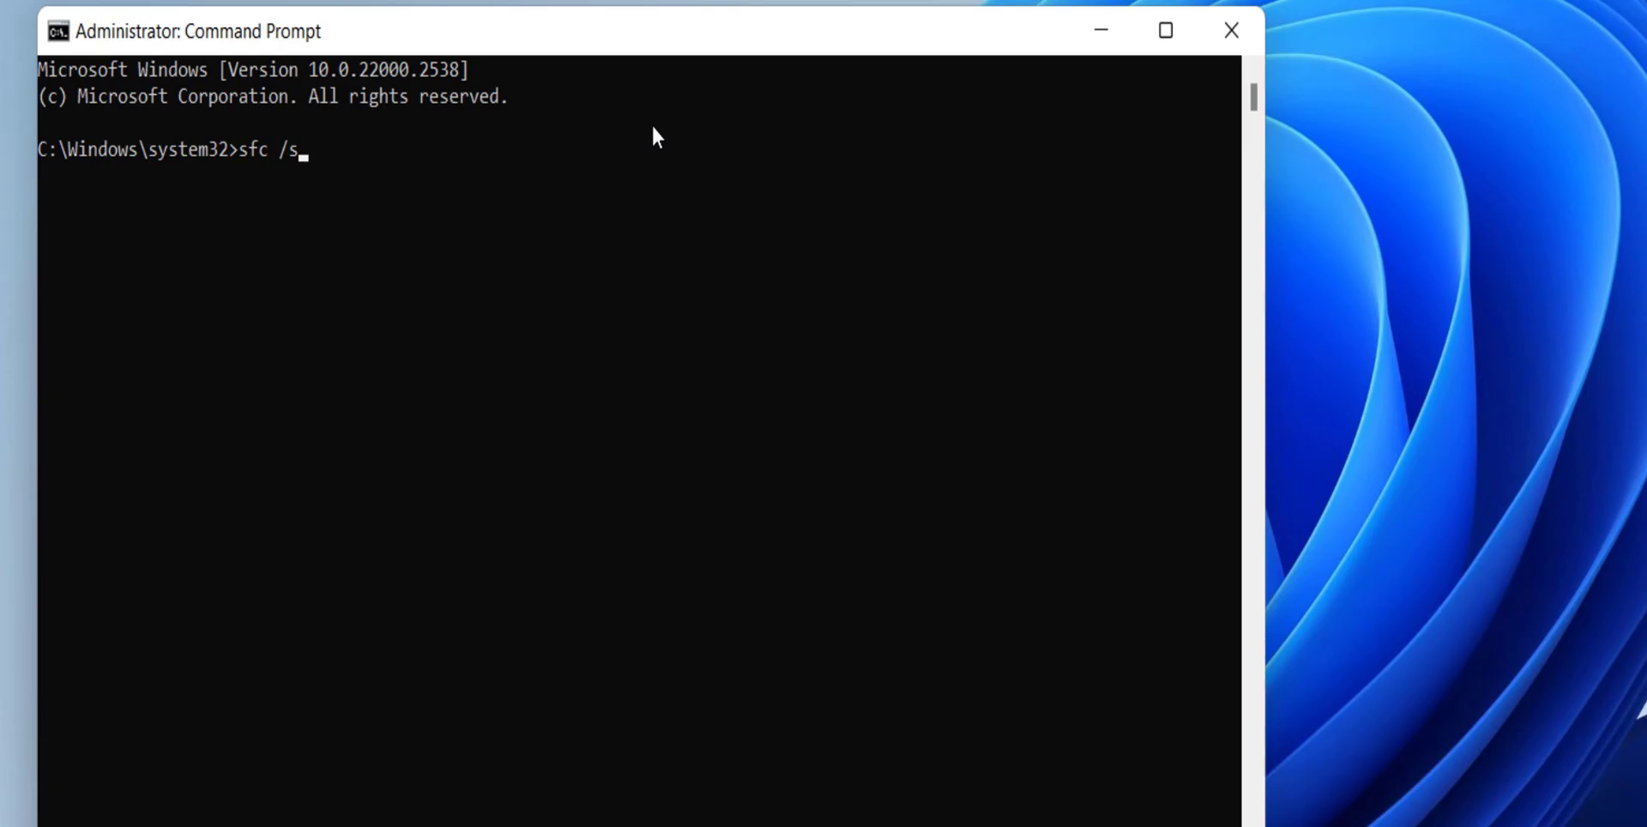
type("cannow")
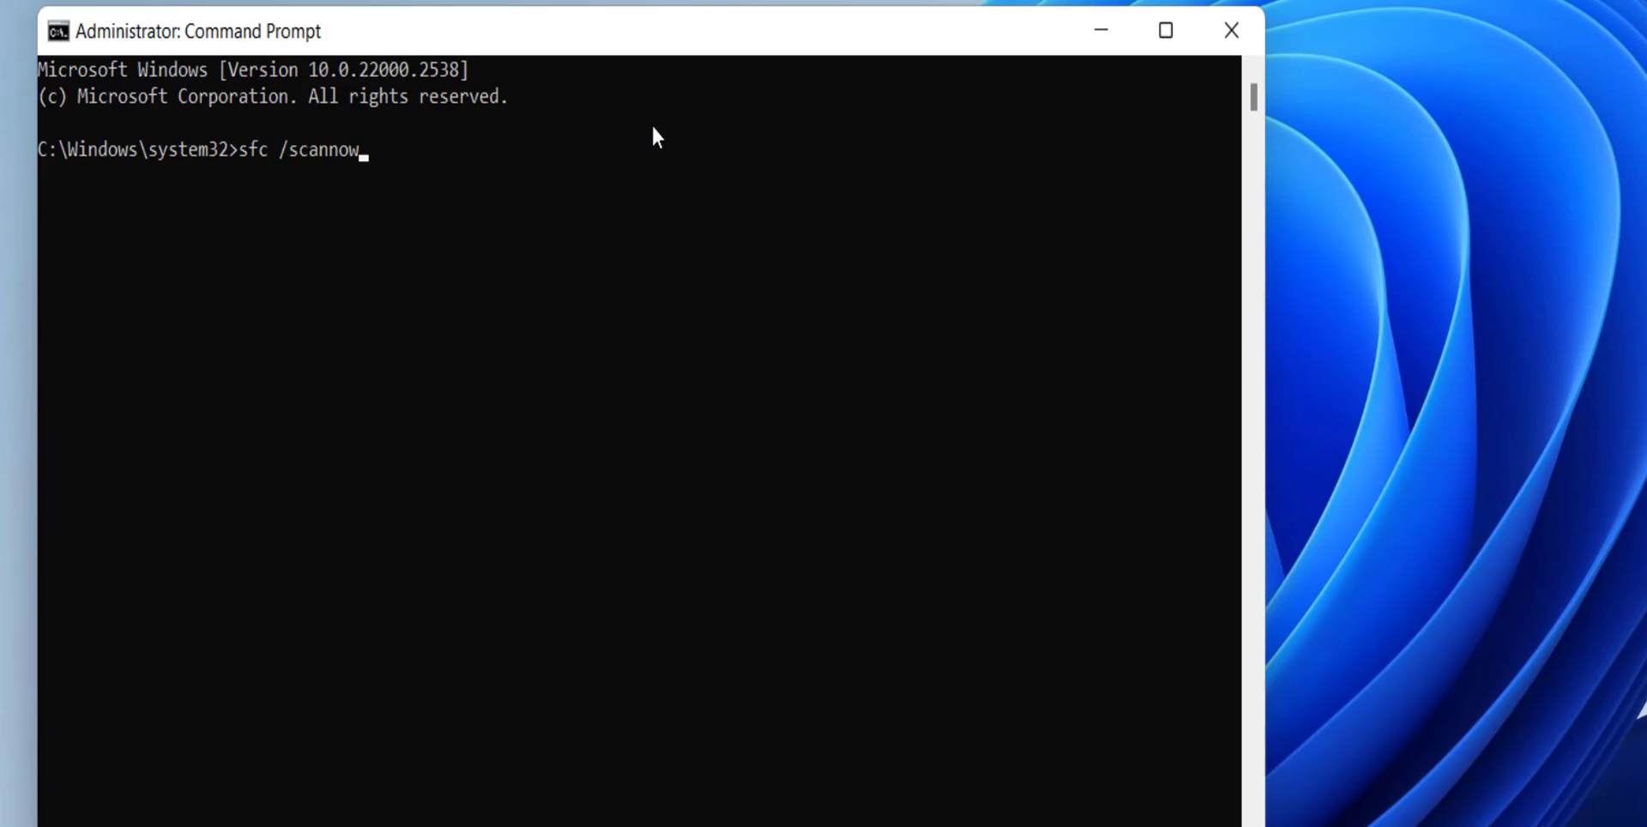
mouse_move(1112, 117)
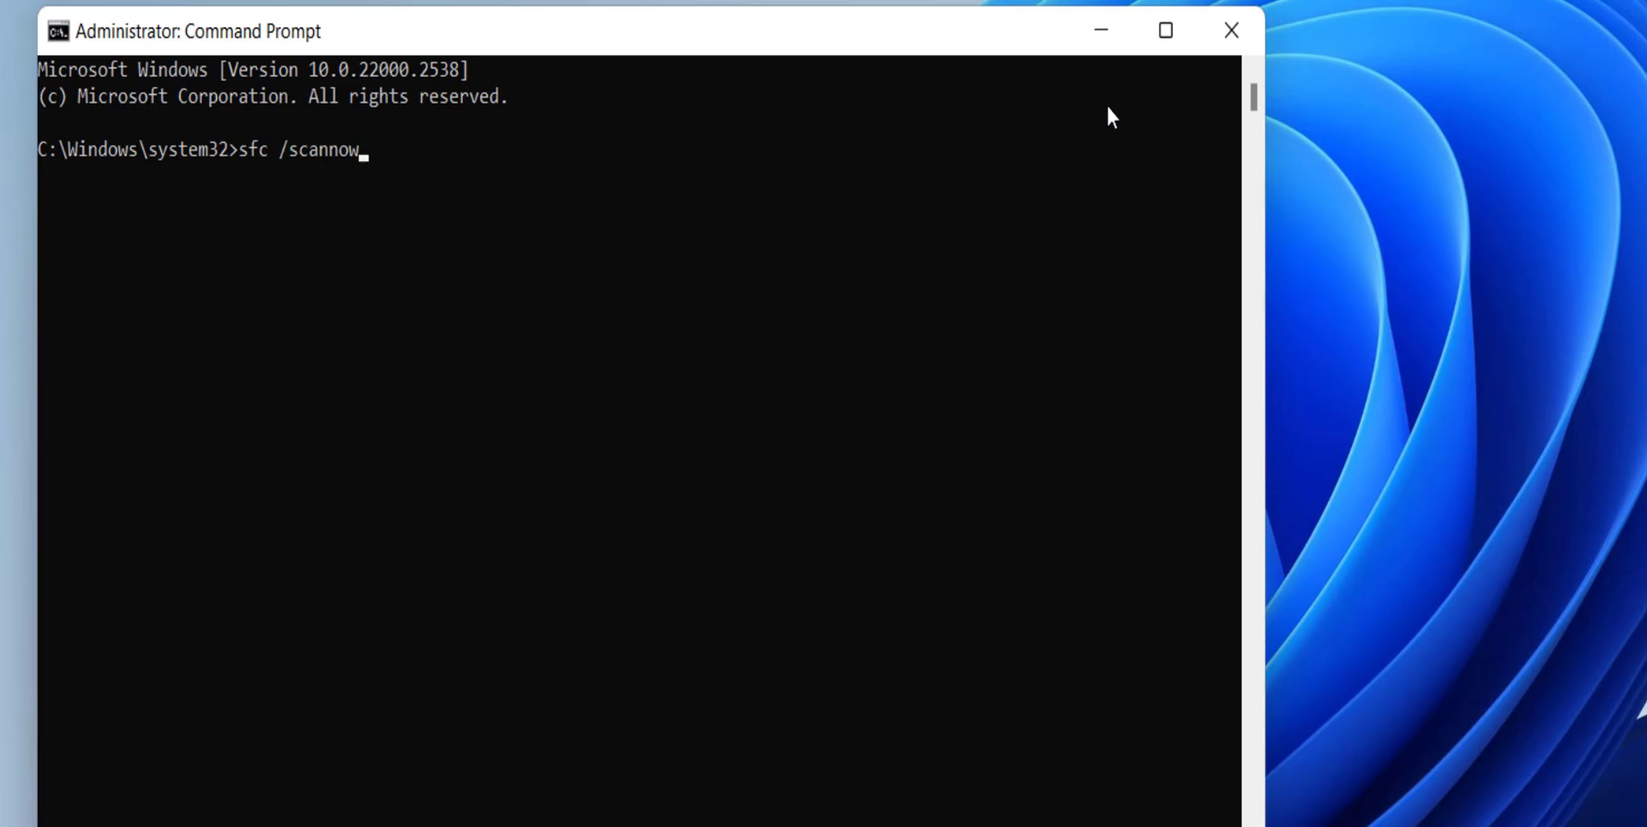
left_click(1231, 29)
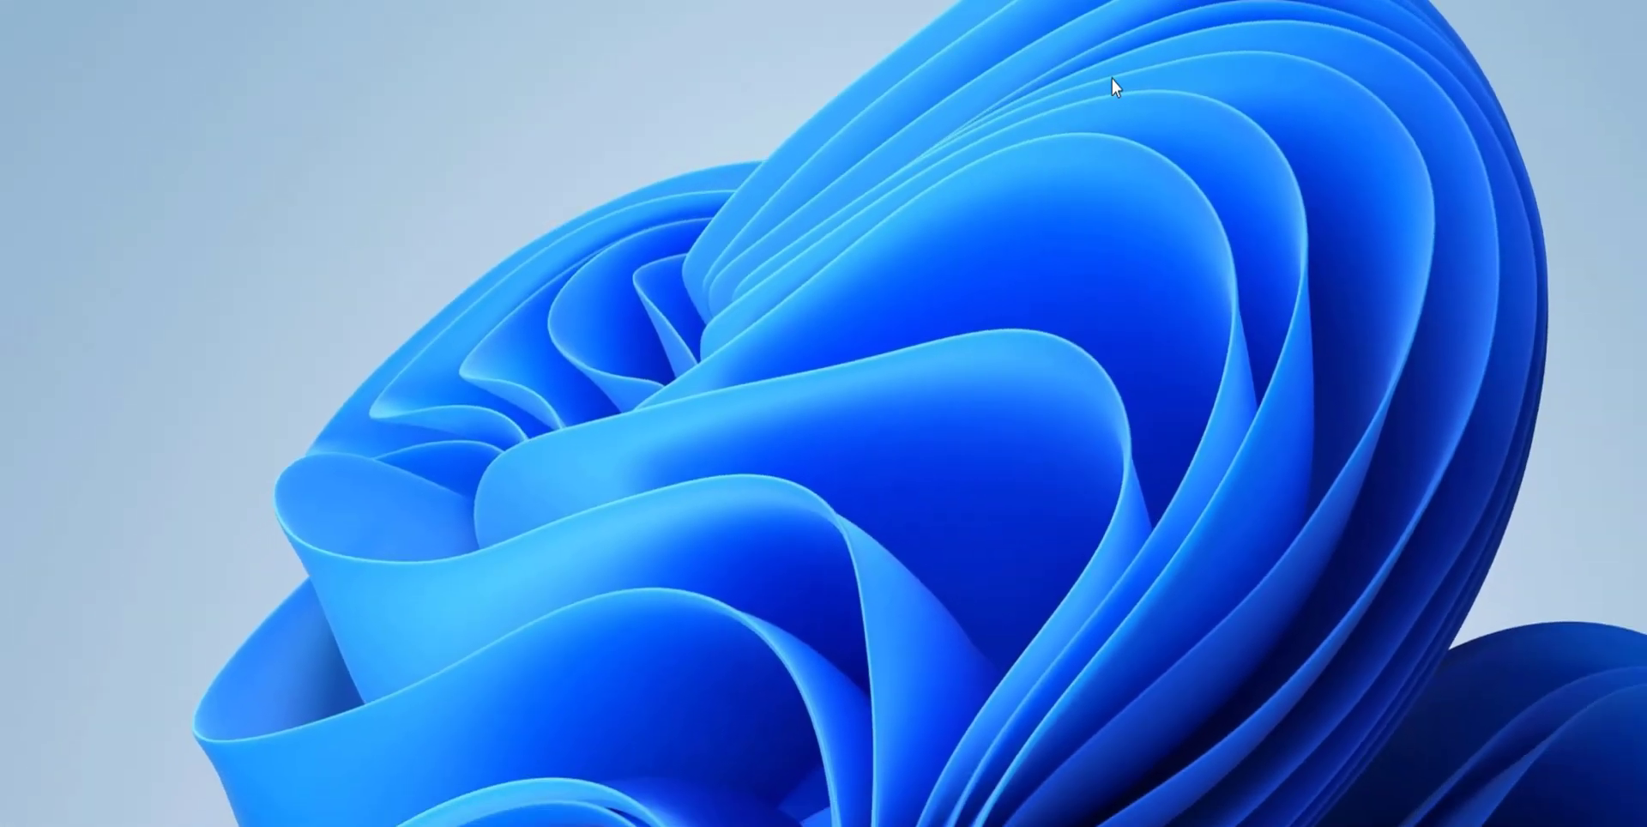